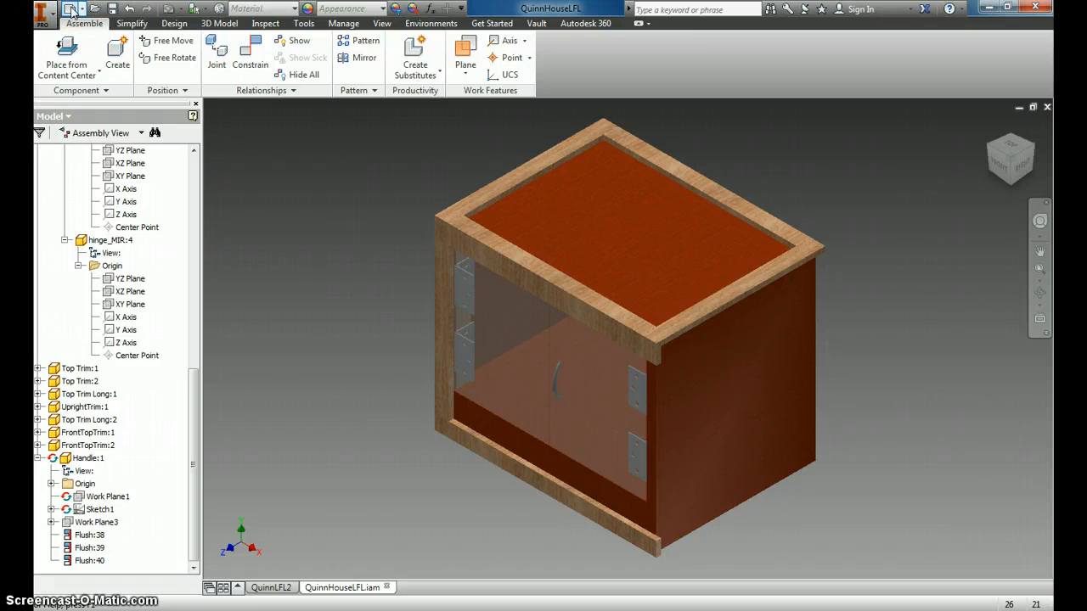
Step: Create a new presentation file from the Standard.ipn template
click(62, 11)
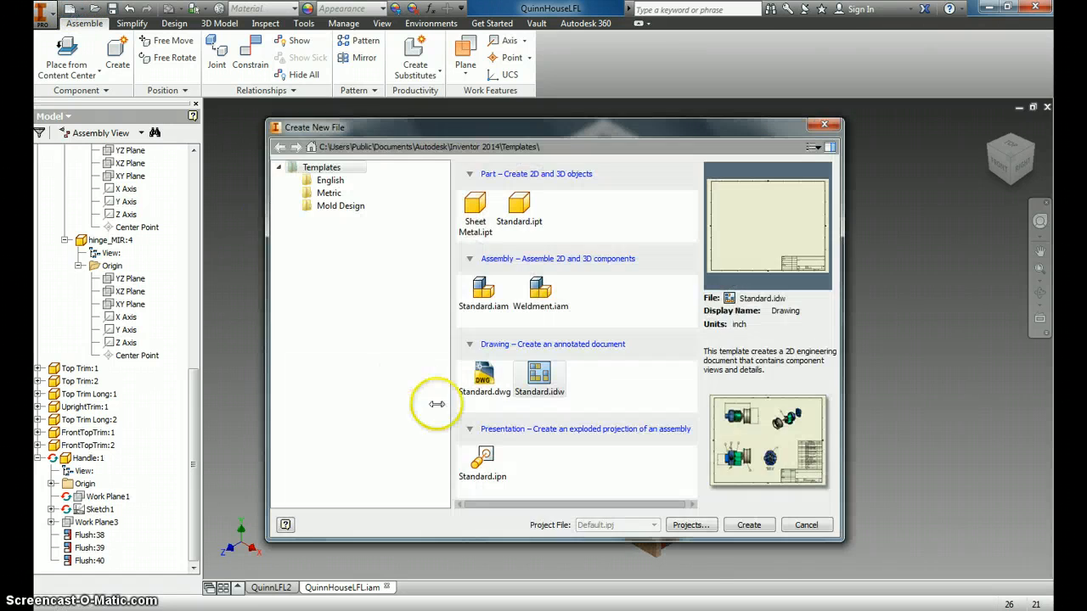
click(481, 461)
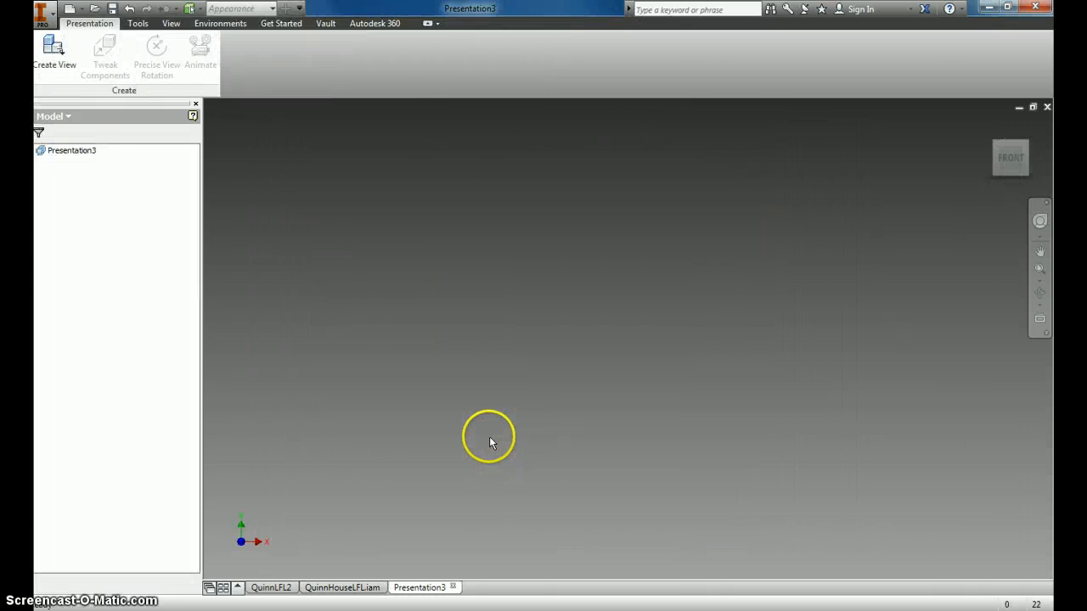
Step: Load QuinnHouseLFL.iam into the presentation as a manual explosion, Explosion1
click(44, 52)
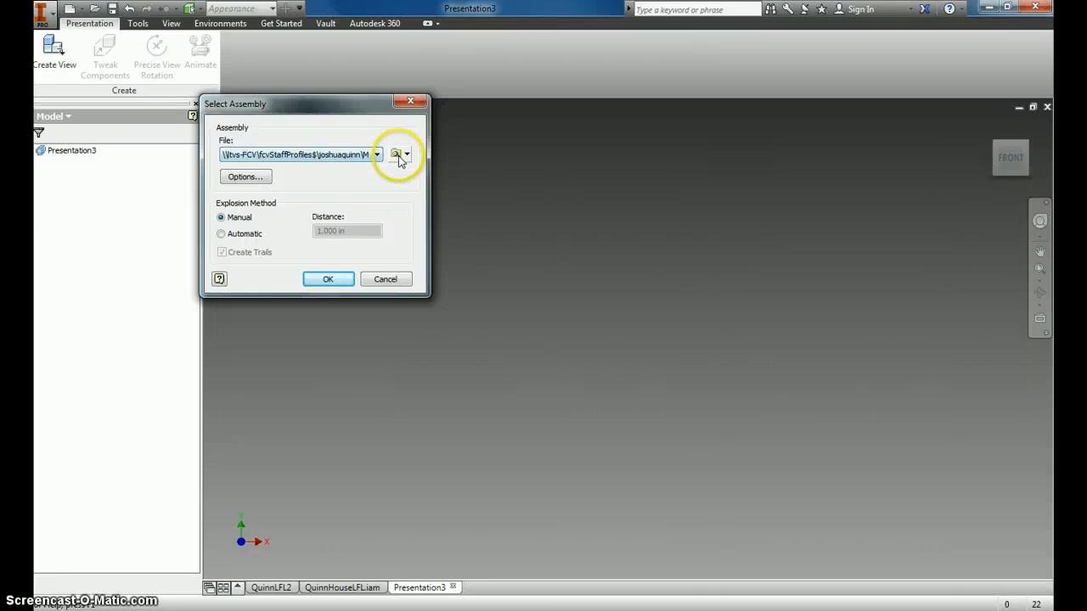
click(395, 154)
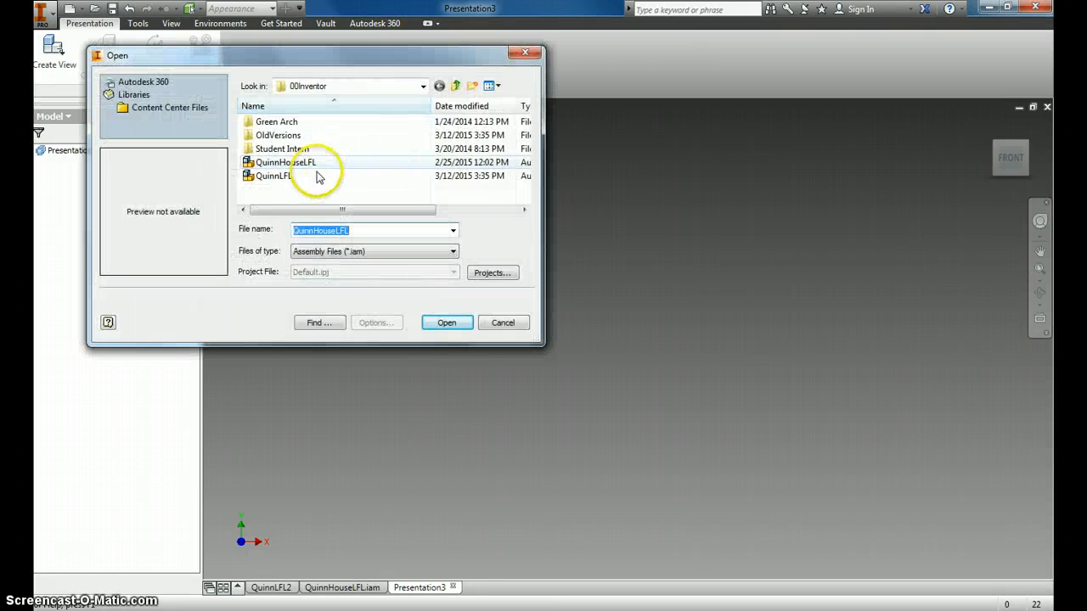
click(285, 162)
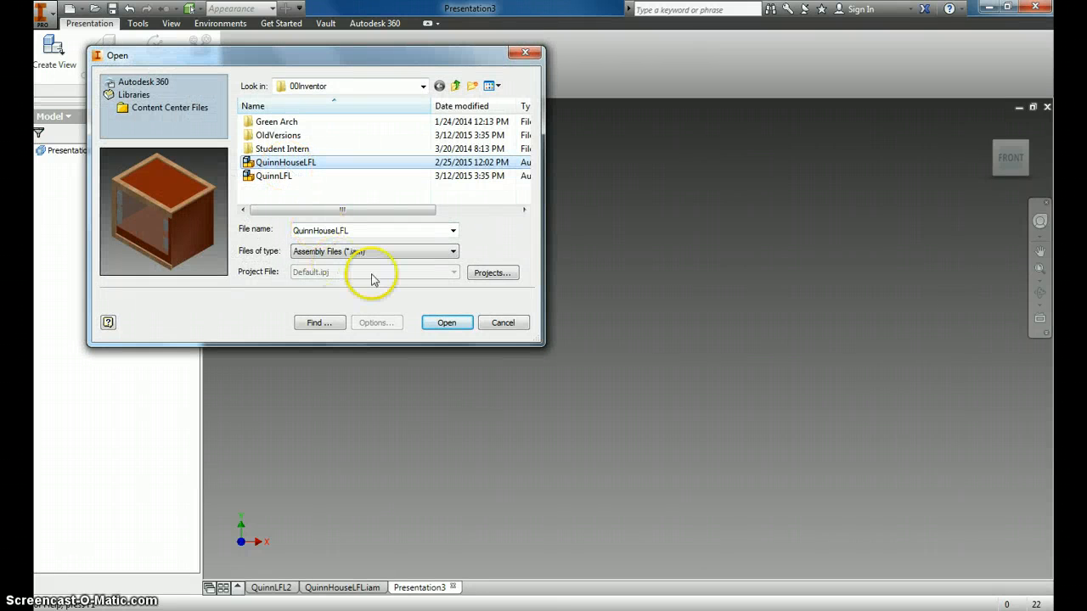
click(447, 323)
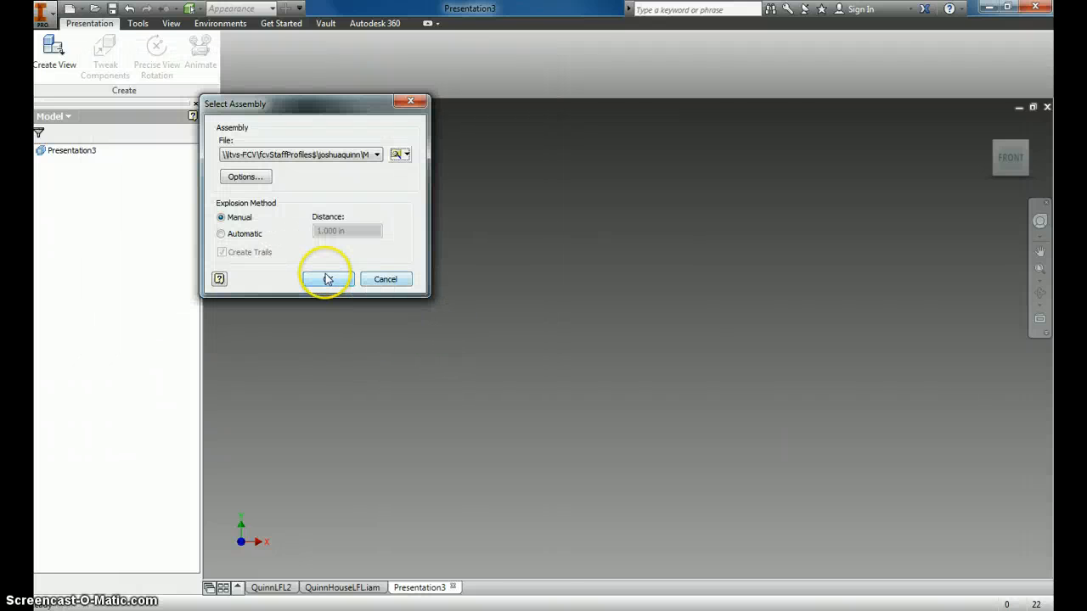
click(326, 279)
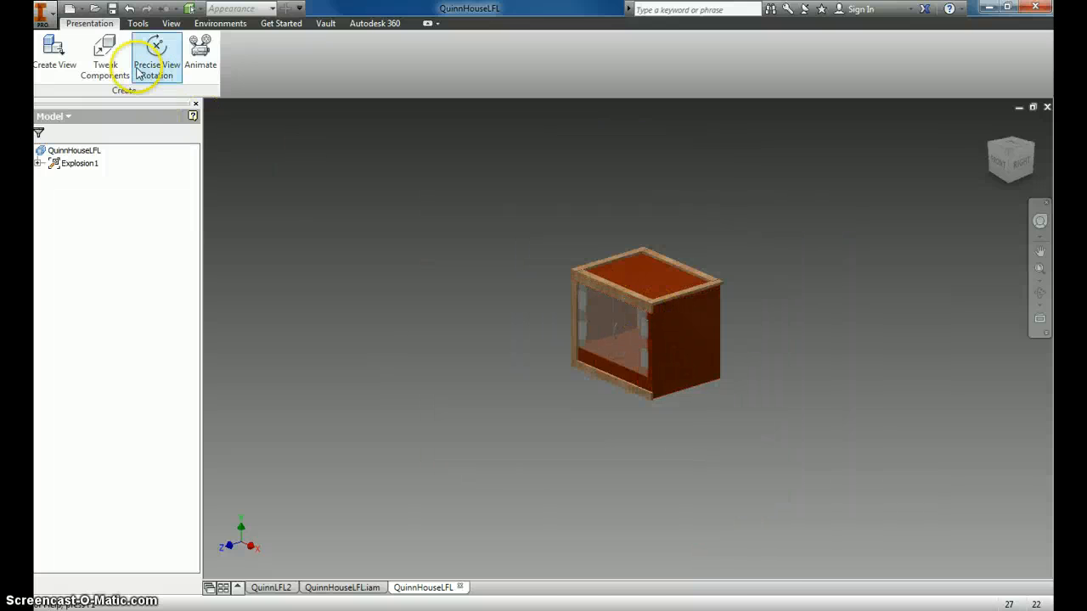
Step: Start Tweak Components, expand Explosion1's part list, and select Top Trim:2
click(105, 55)
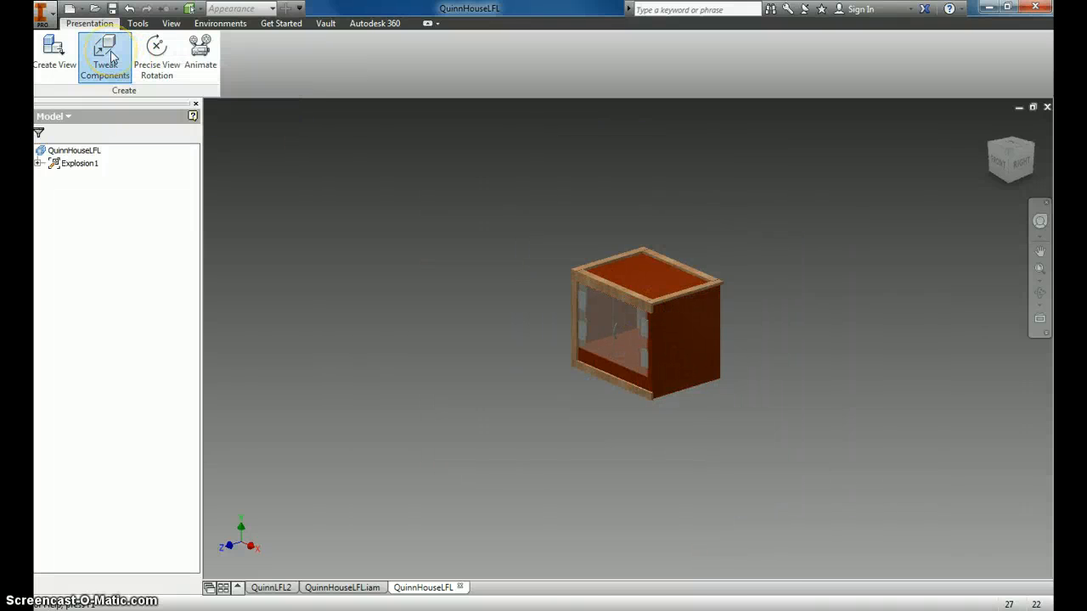
click(105, 52)
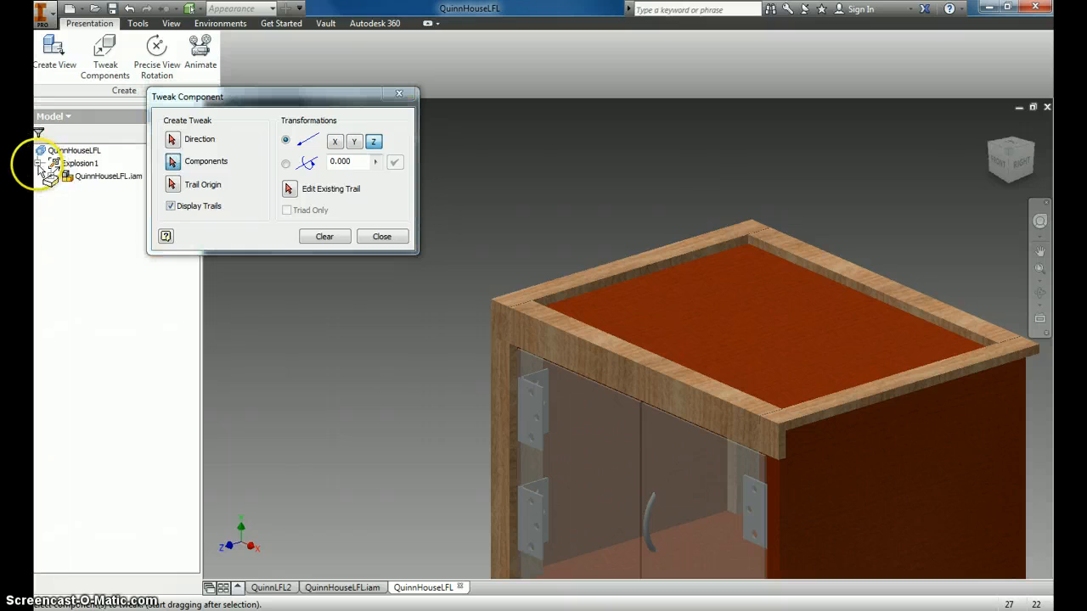
click(44, 175)
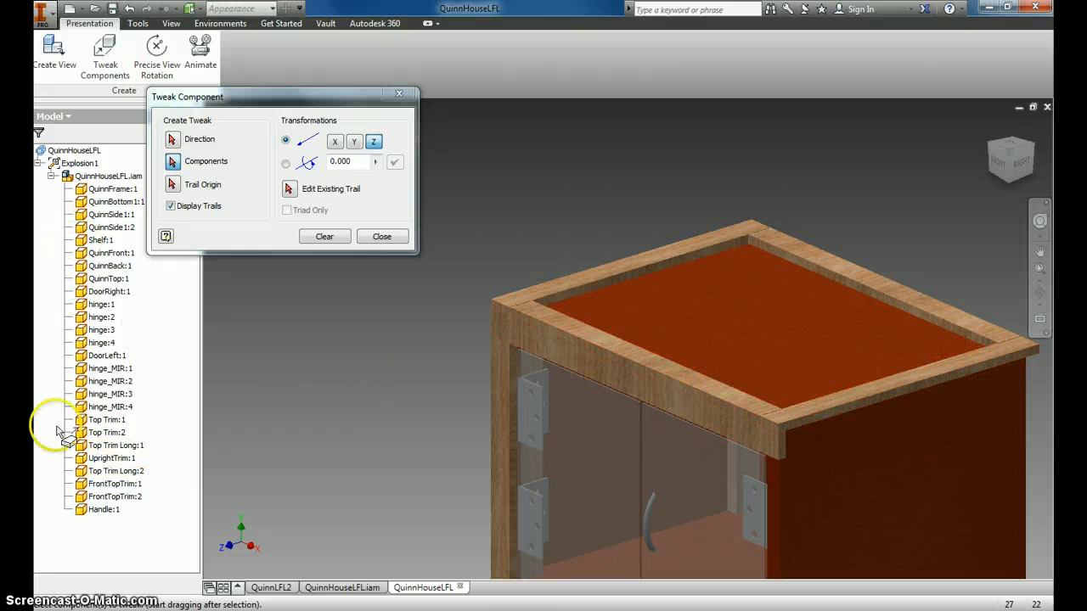
click(104, 432)
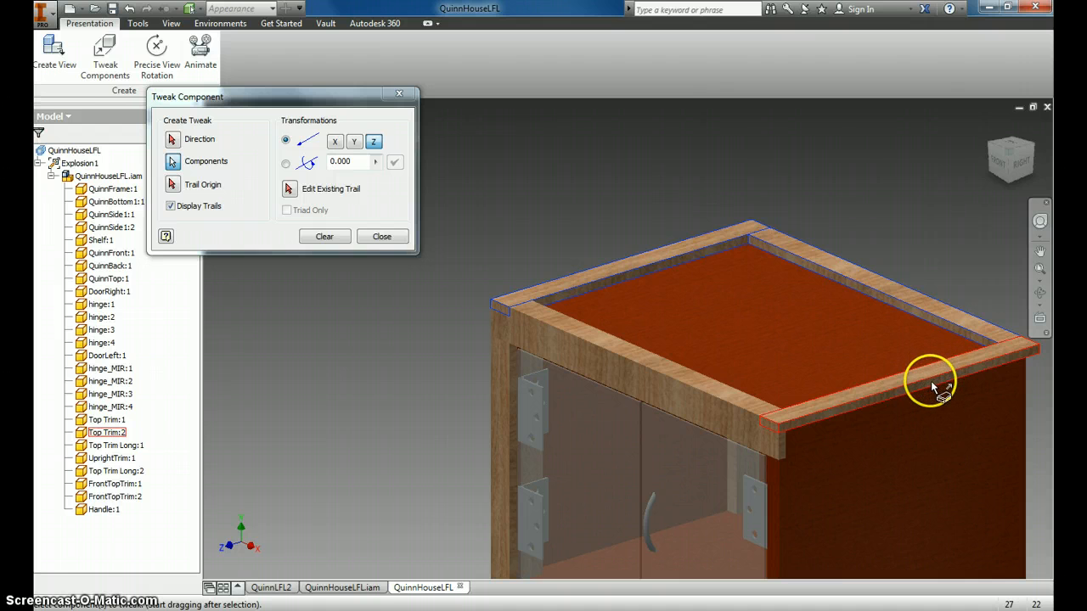
mouse_move(845, 405)
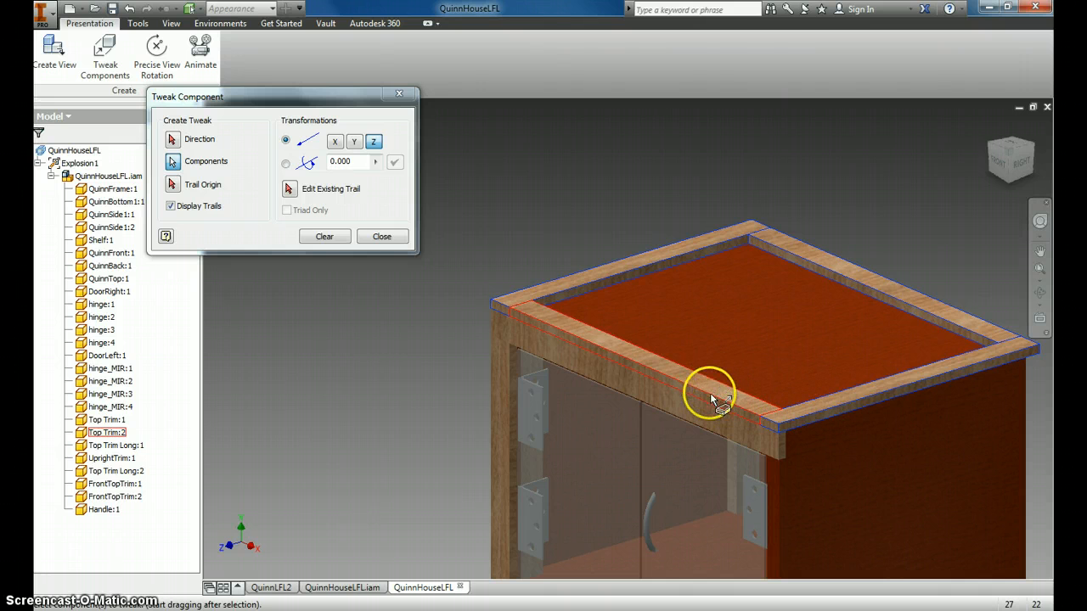
mouse_move(641, 356)
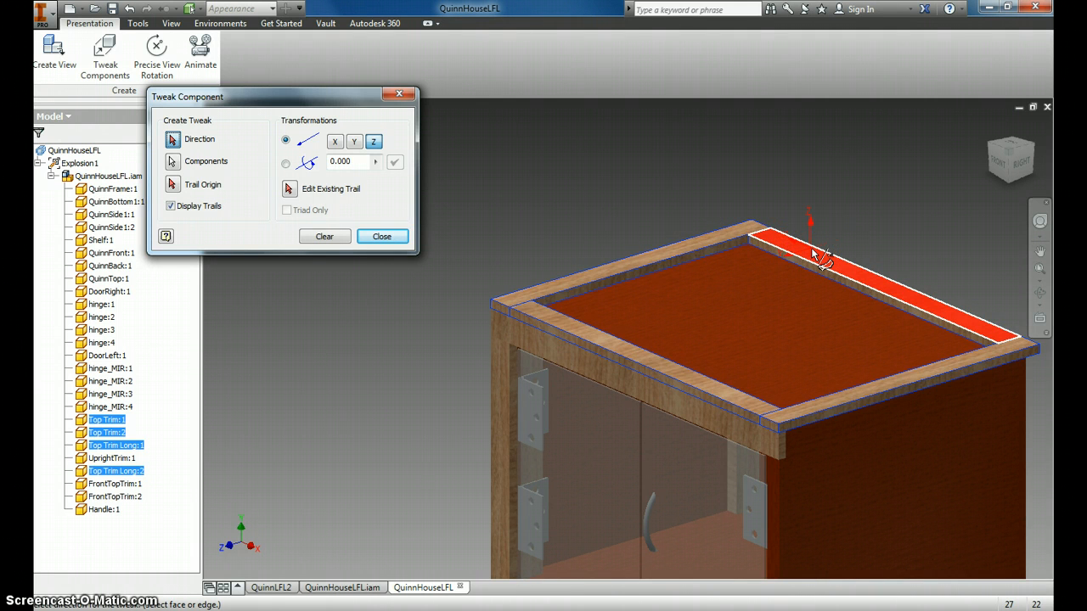
Step: Set the Z direction on a trim face and raise the trim frame about 13.47
click(395, 162)
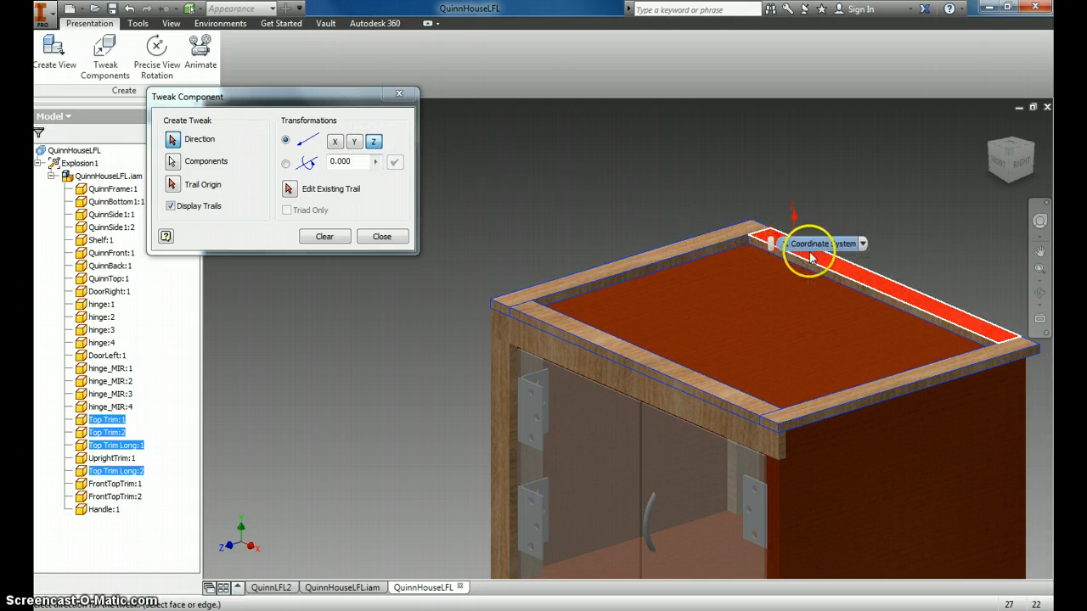
mouse_move(862, 280)
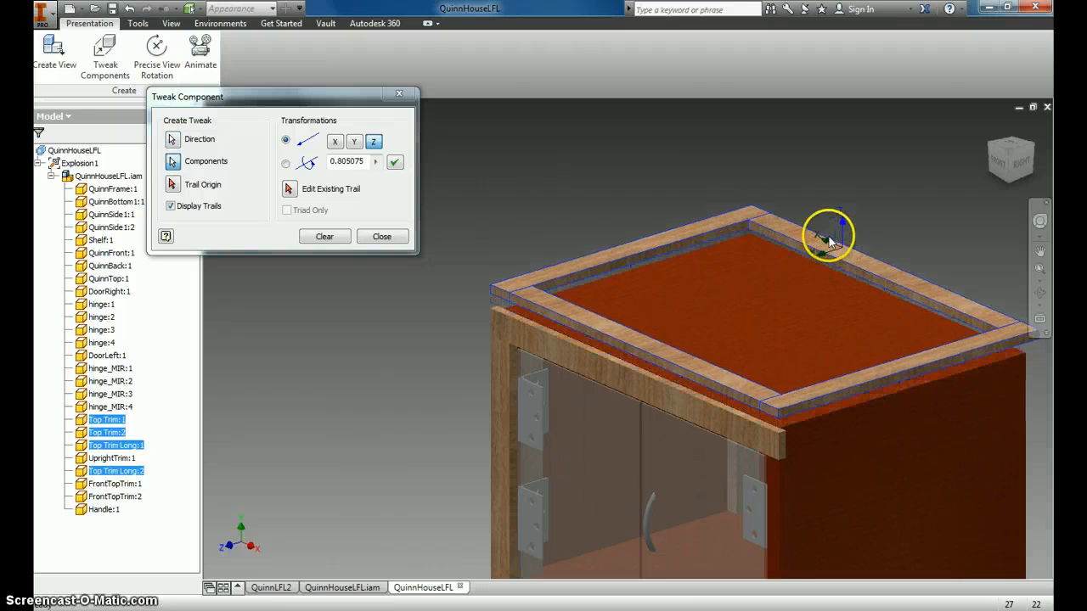
drag(828, 238, 827, 102)
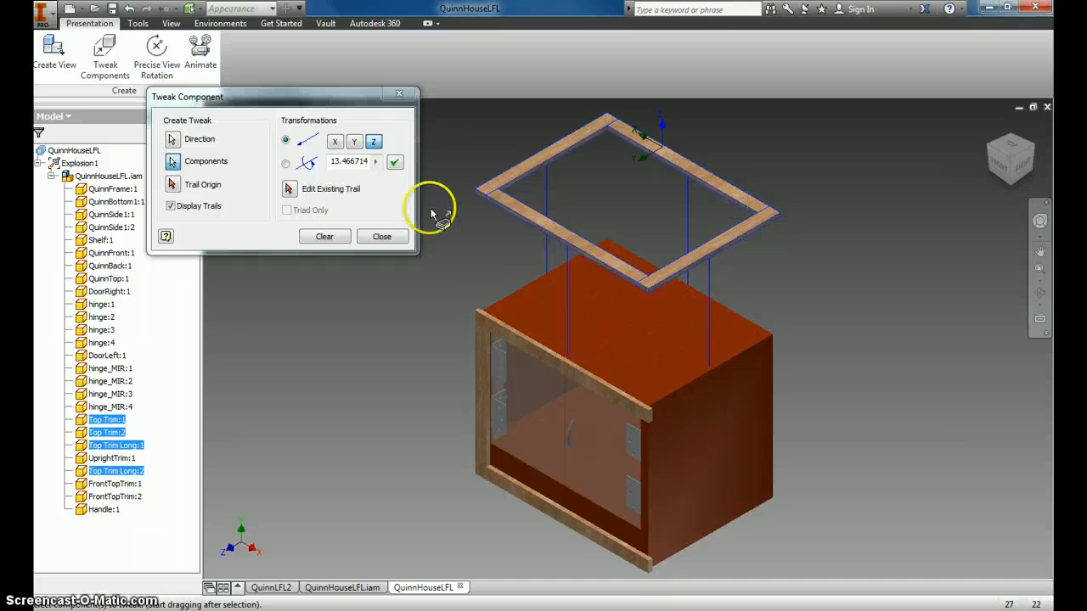
click(324, 236)
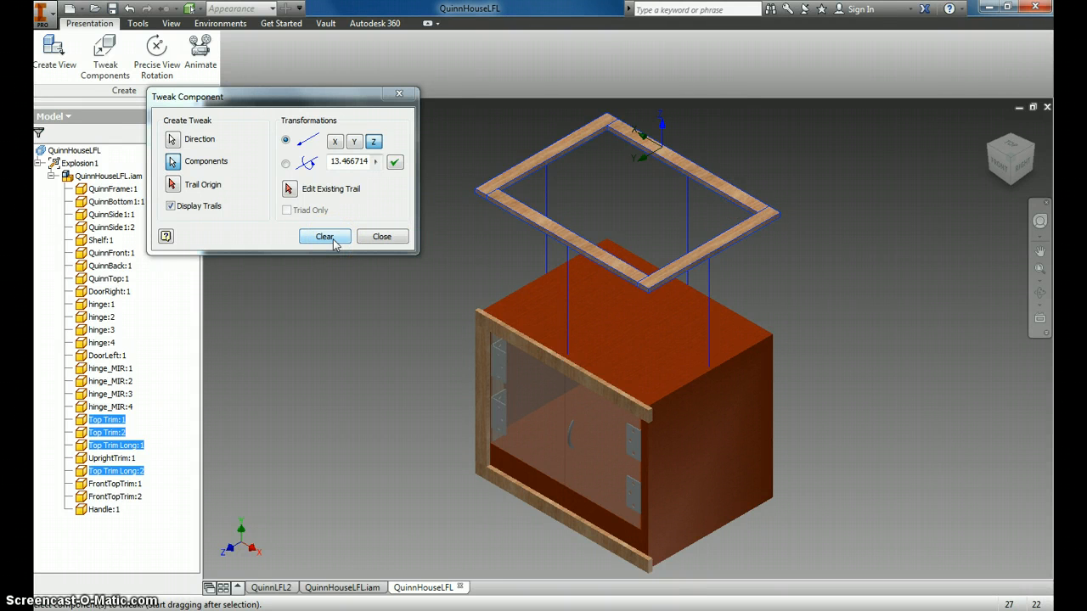
Step: Clear the previous tweak and raise the top panel along its face direction
click(324, 236)
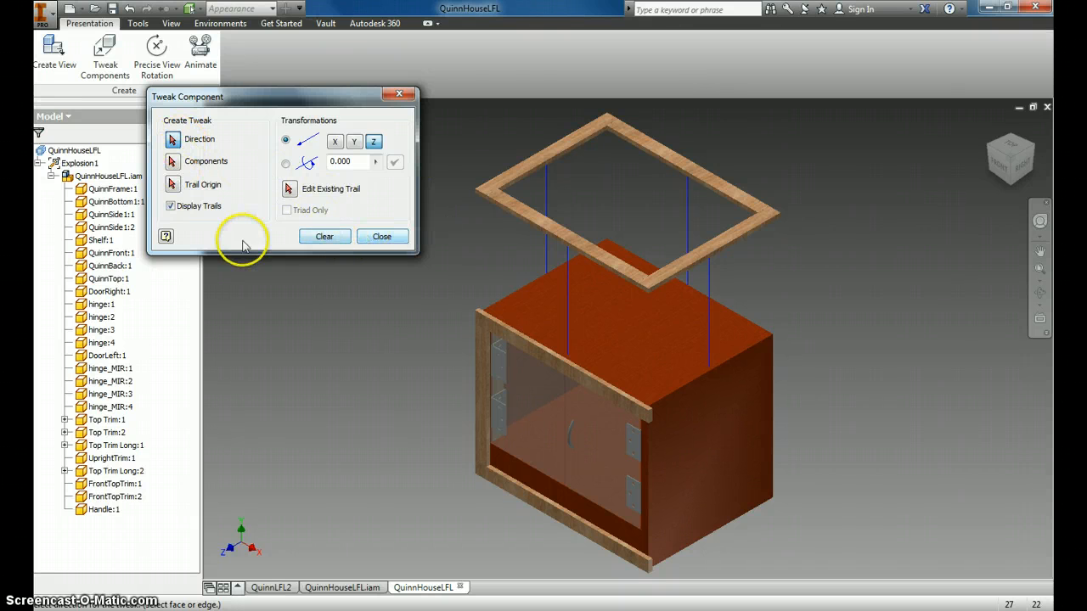
click(621, 323)
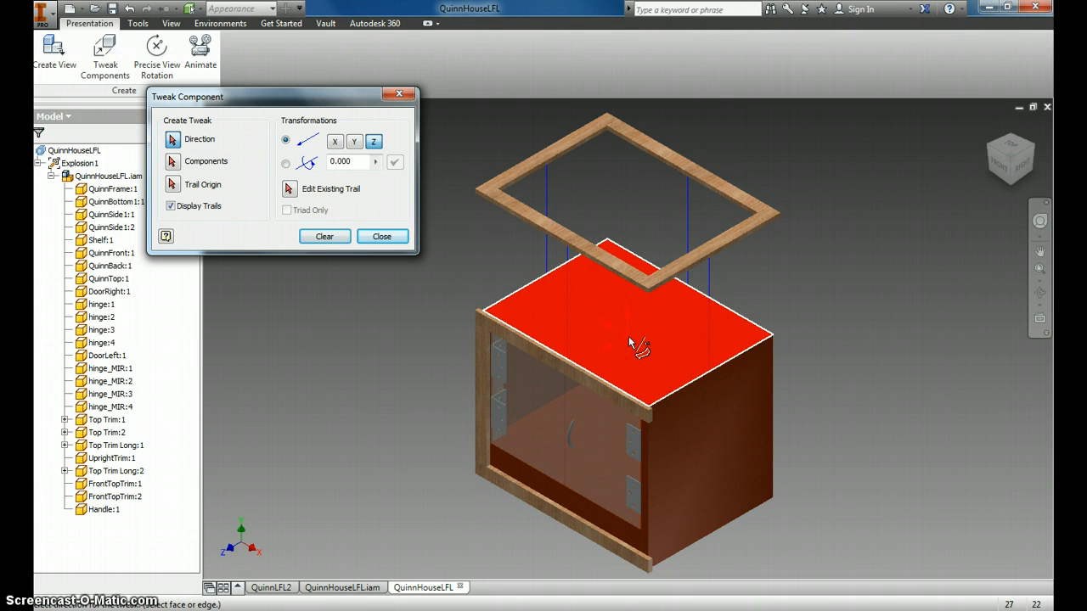
drag(637, 344, 628, 246)
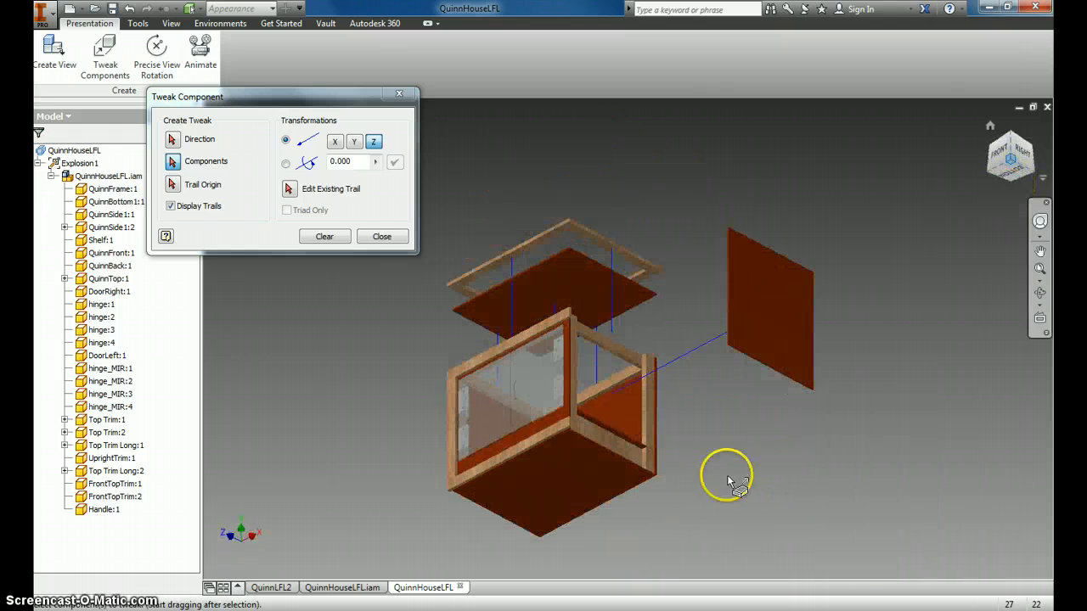
Step: Select QuinnBottom and move it down using its face as the direction
click(582, 479)
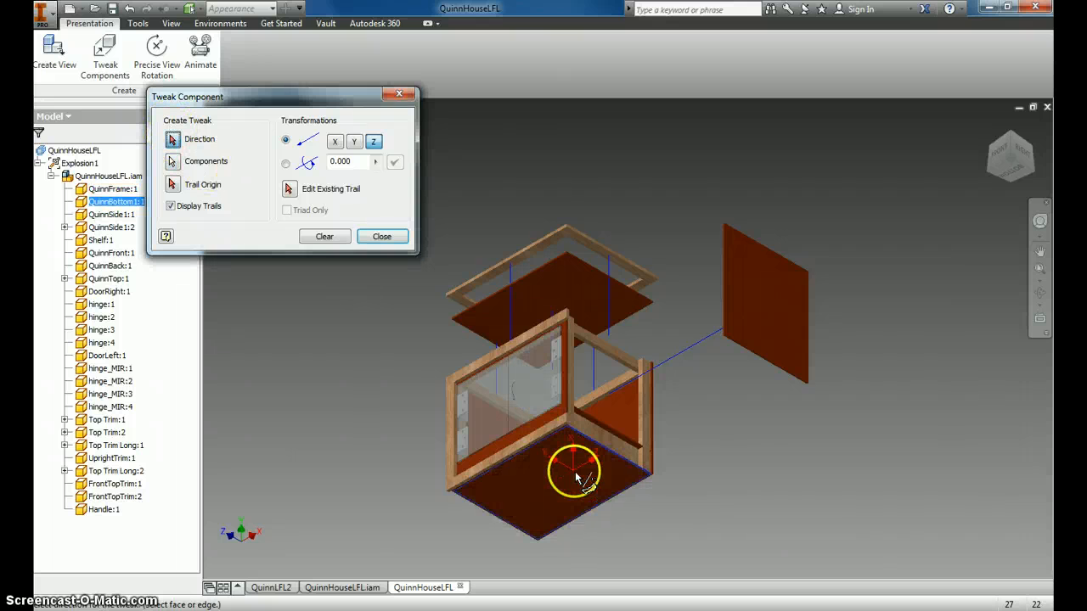
click(576, 480)
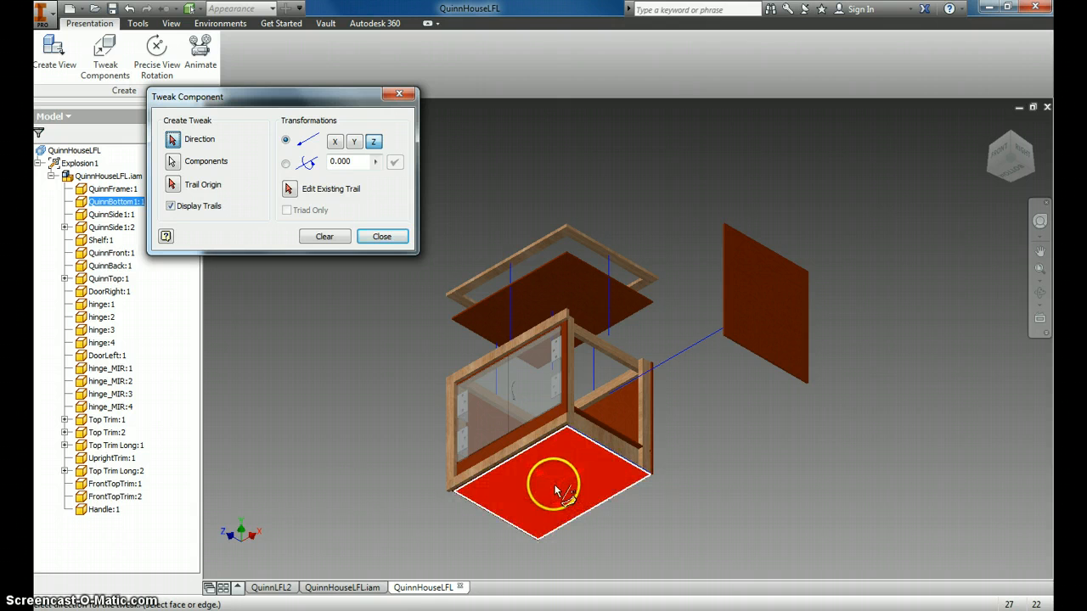
click(552, 489)
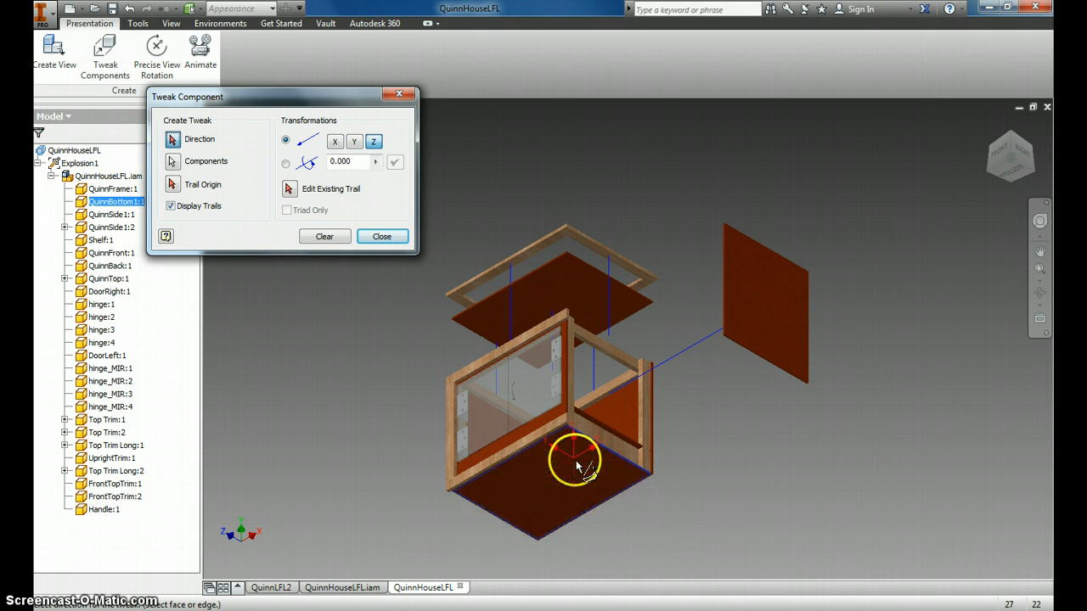
click(575, 465)
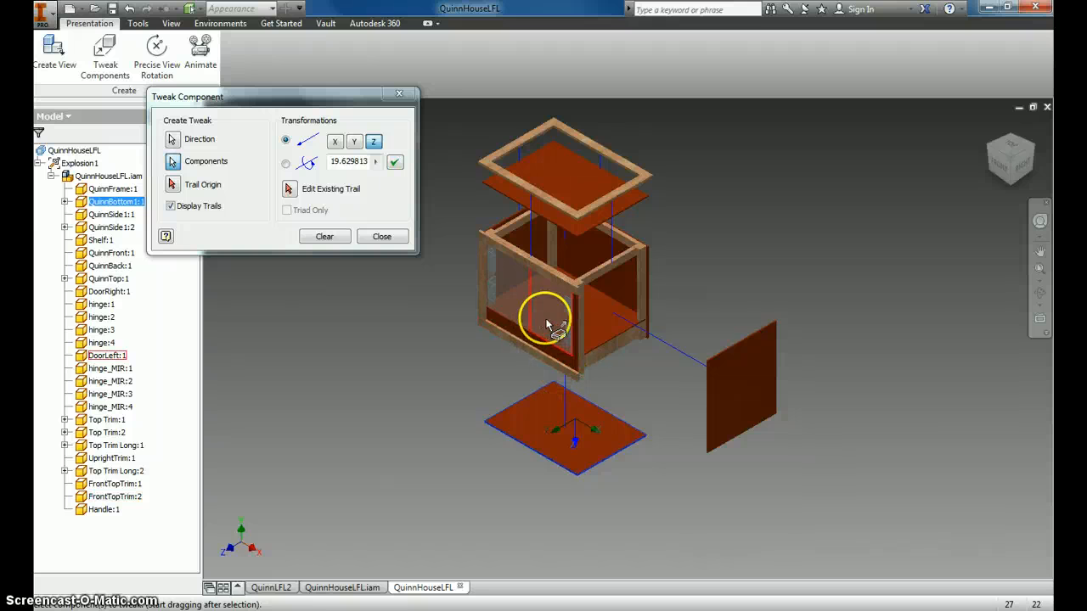
Step: Clear the tweak selection and close the Tweak Component tool
click(324, 236)
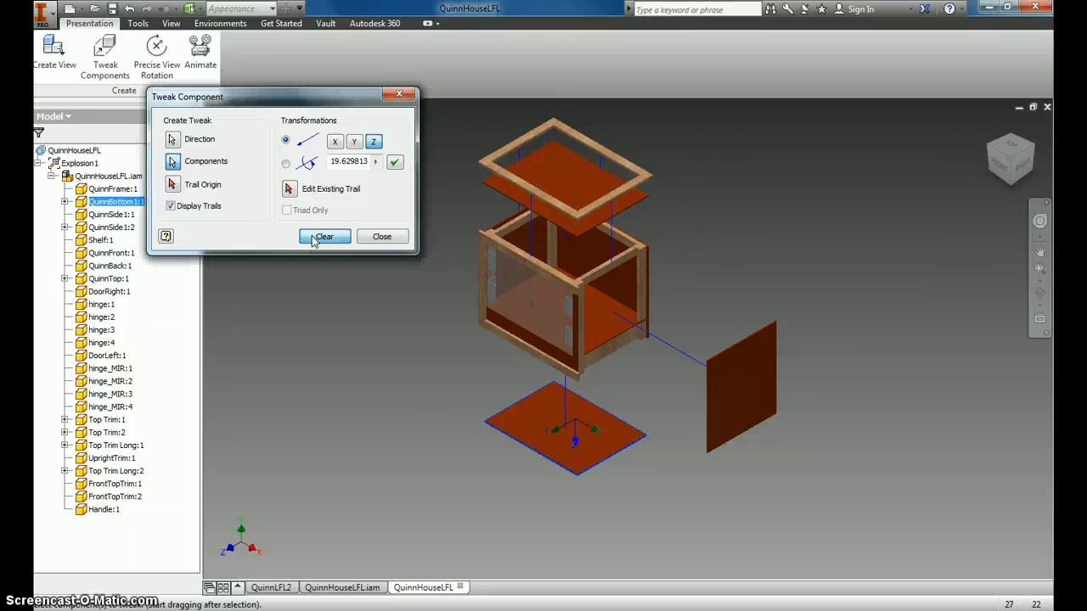
click(324, 236)
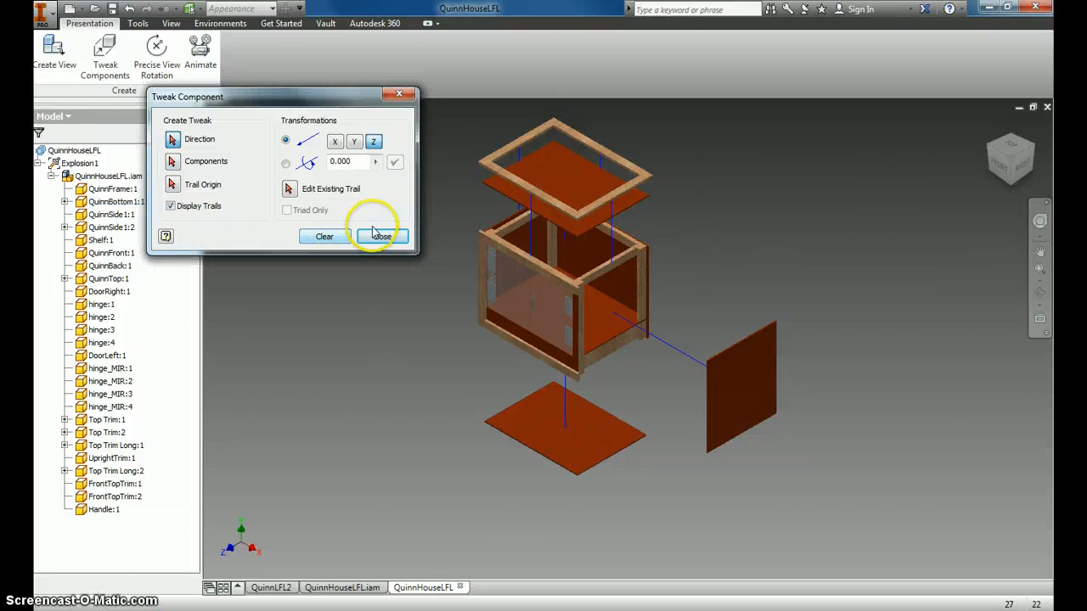
click(382, 236)
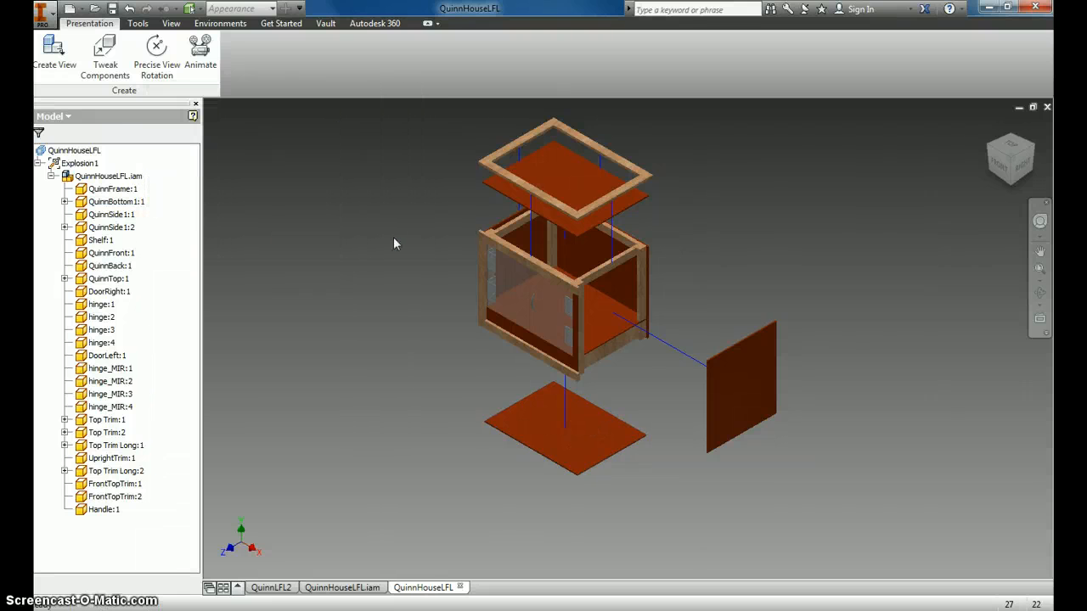
click(200, 48)
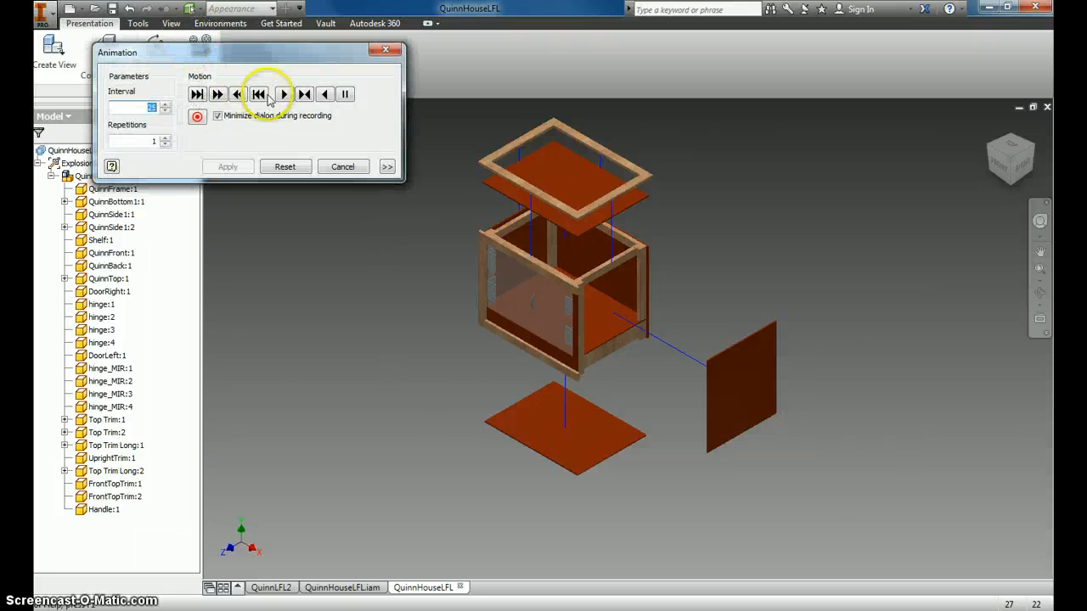
click(284, 94)
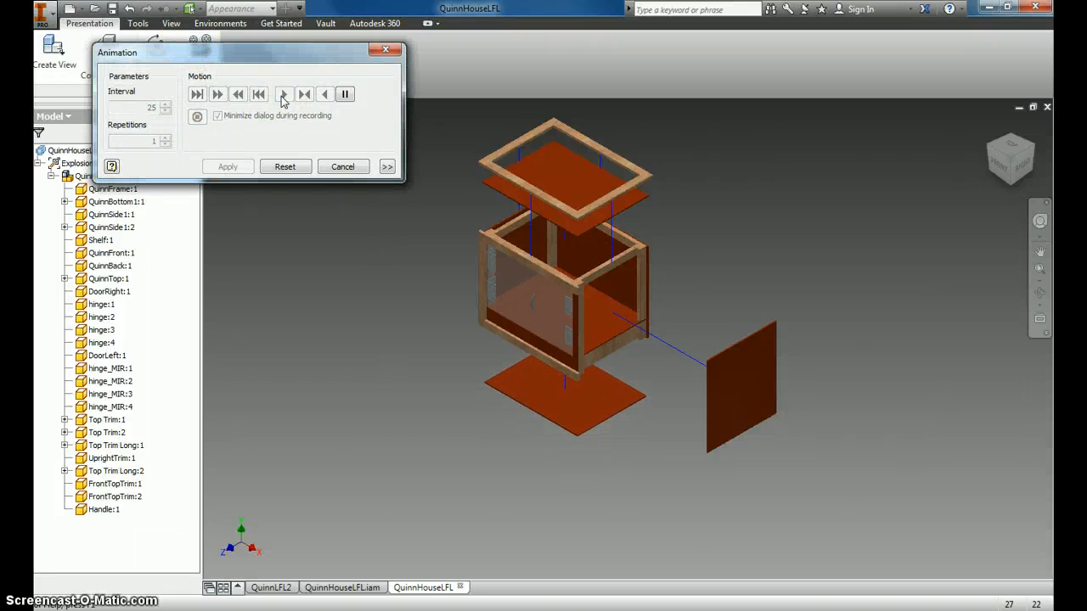
click(284, 93)
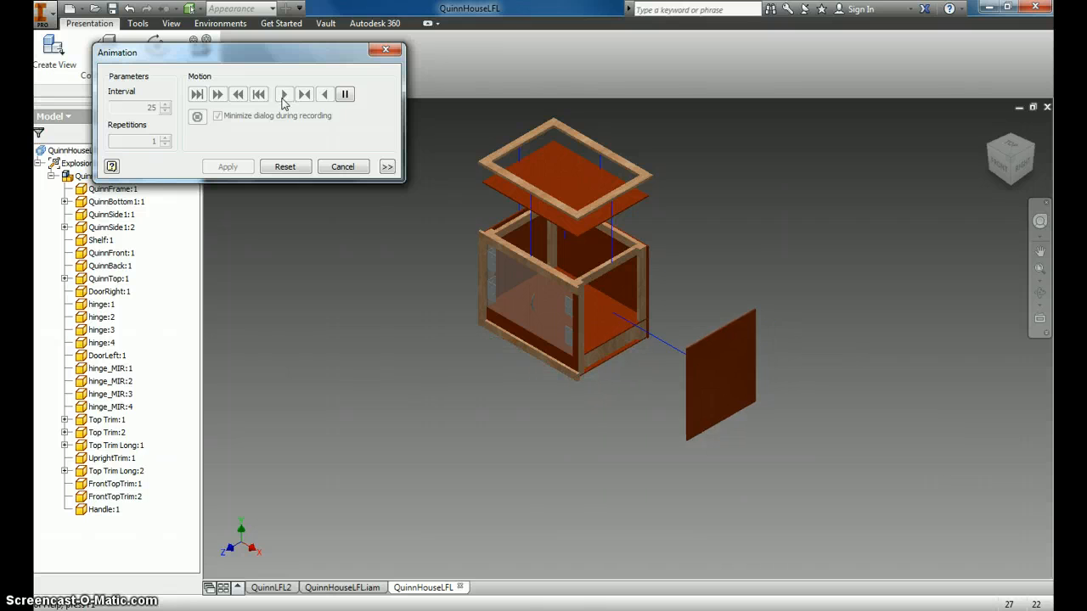
click(287, 94)
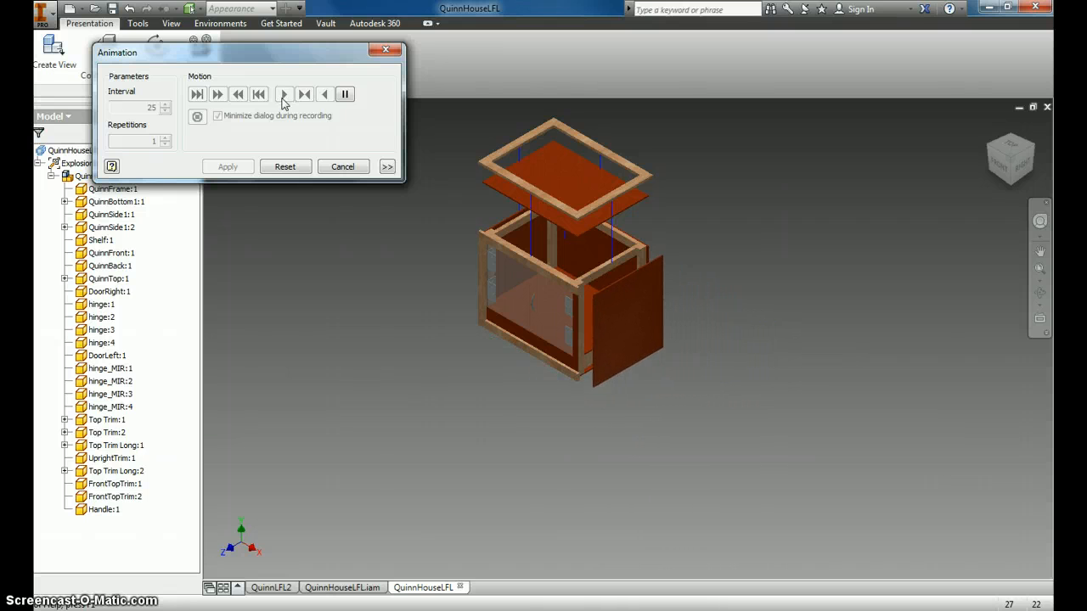
click(284, 95)
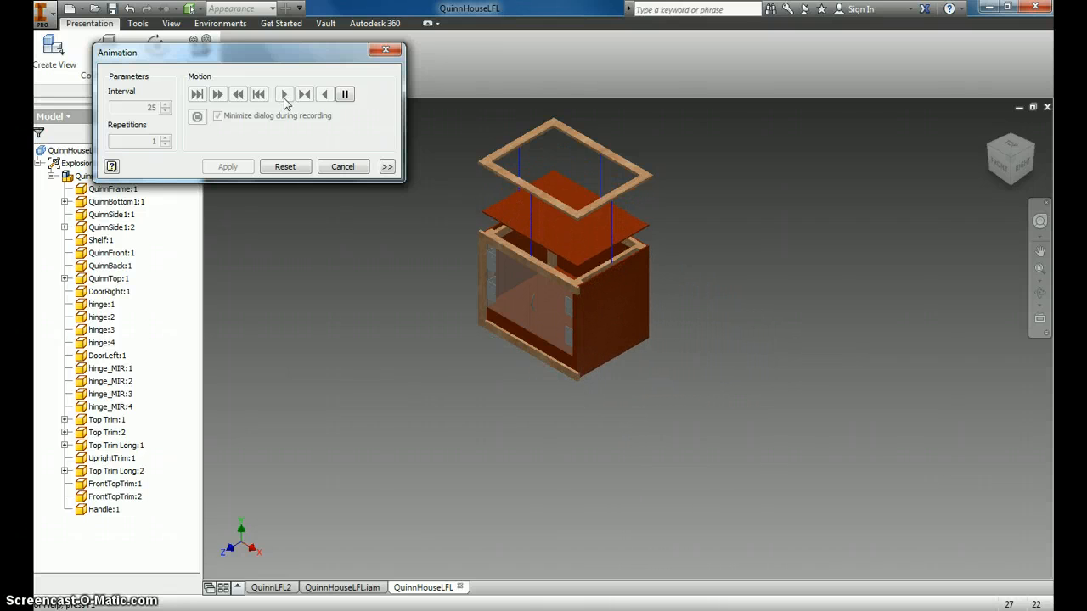
click(284, 94)
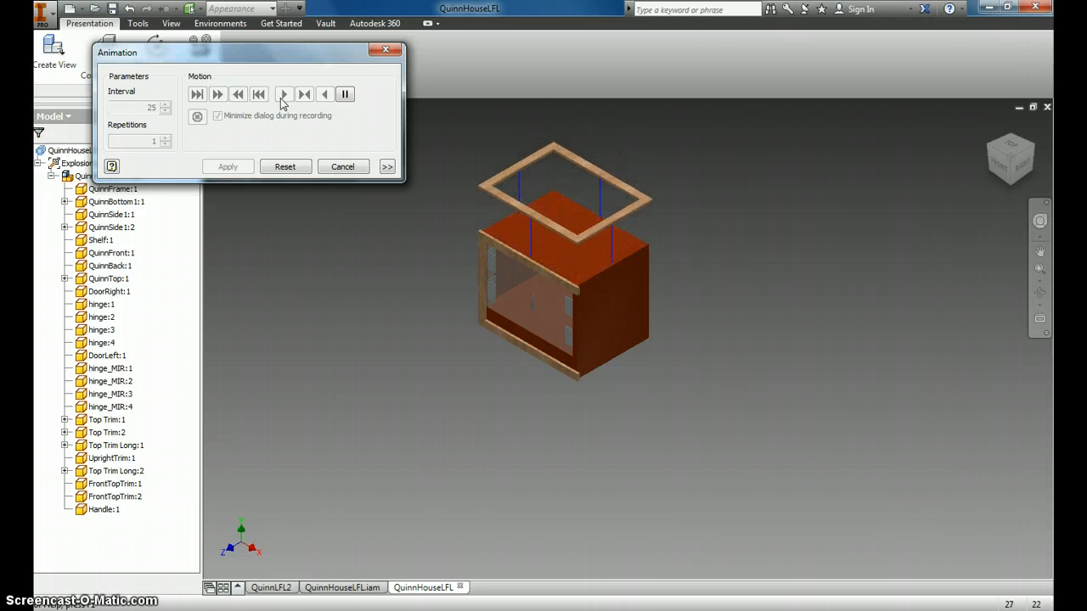
click(285, 167)
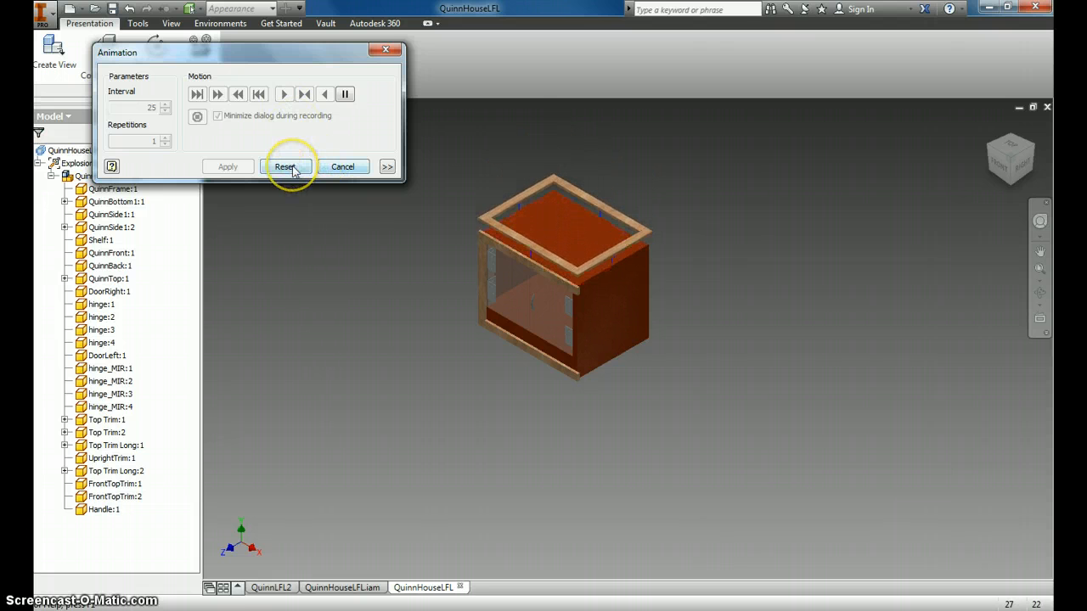
click(285, 166)
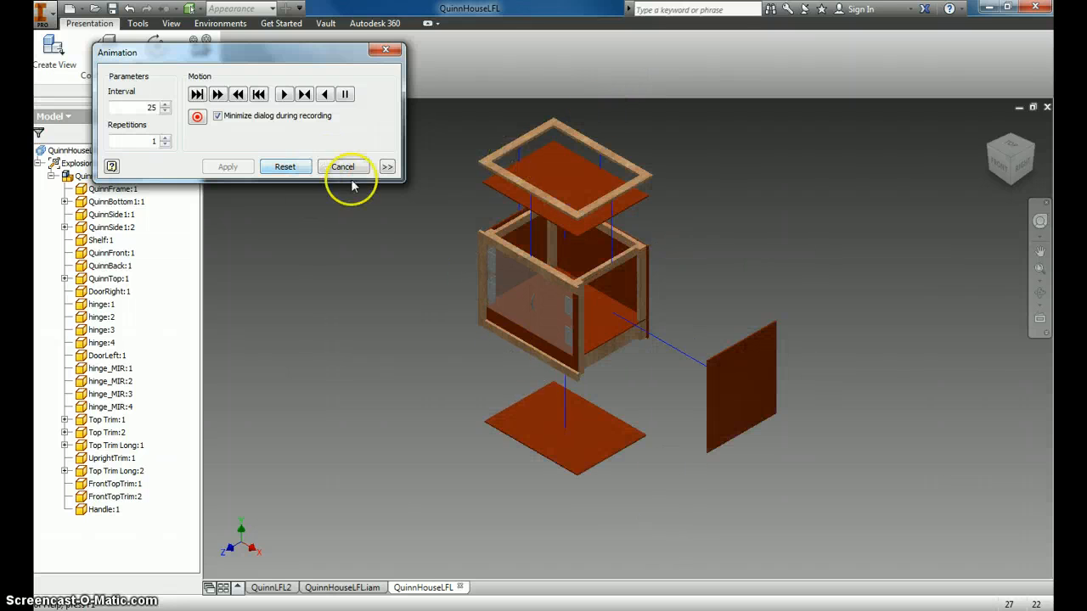
click(344, 166)
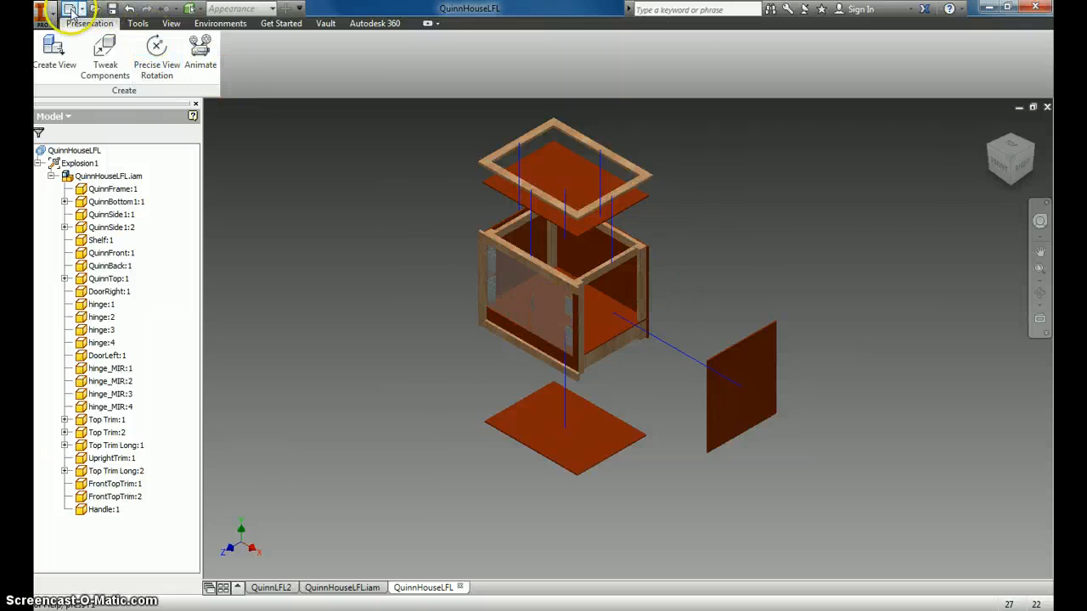
Step: Create Drawing3 and inspect the Title Blocks under Drawing Resources
click(49, 12)
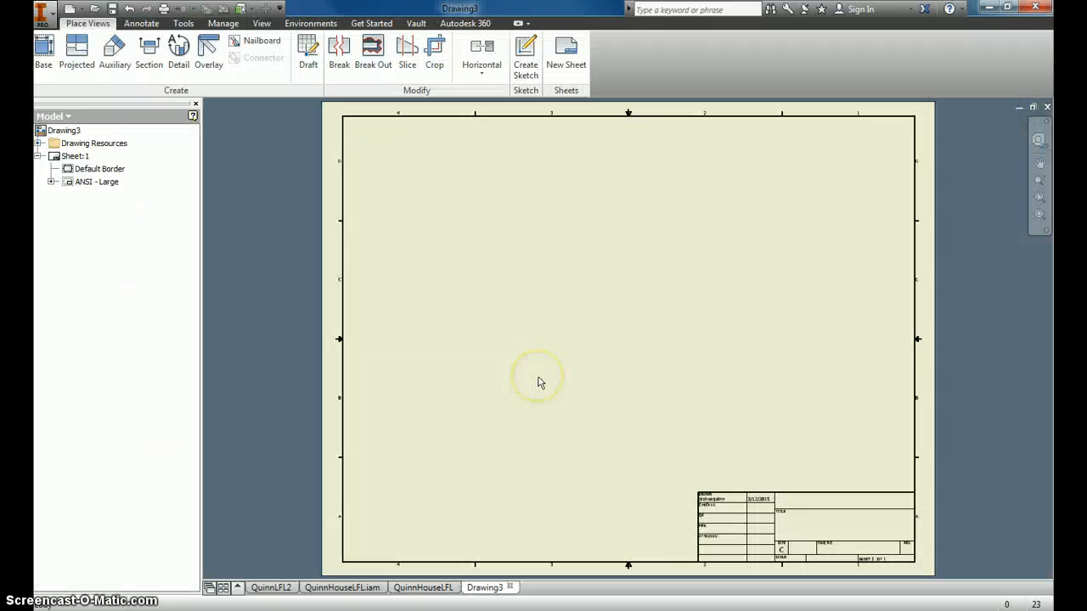
mouse_move(526, 259)
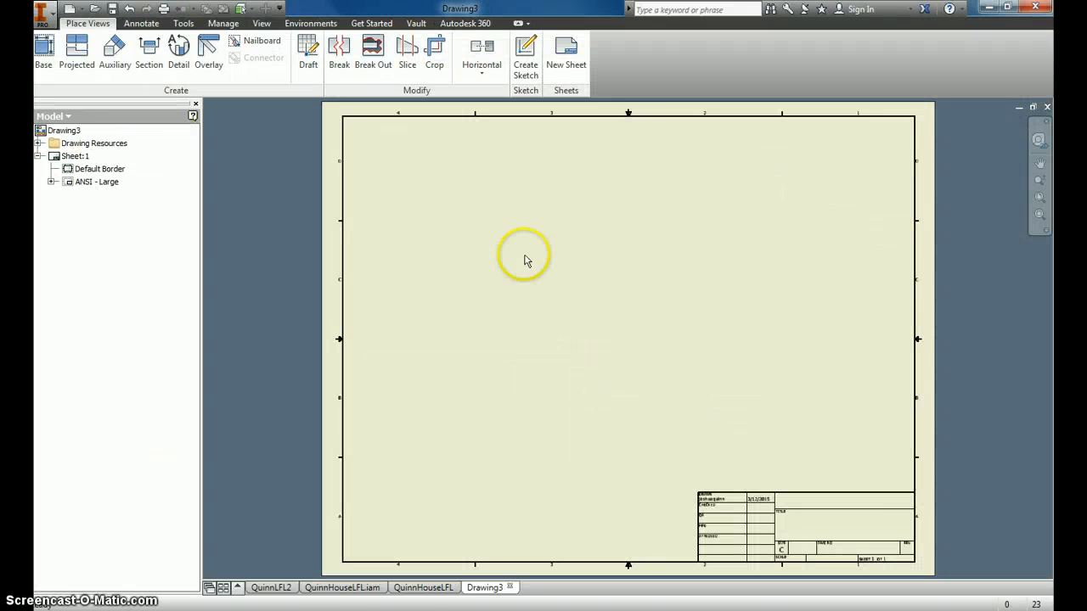
mouse_move(538, 217)
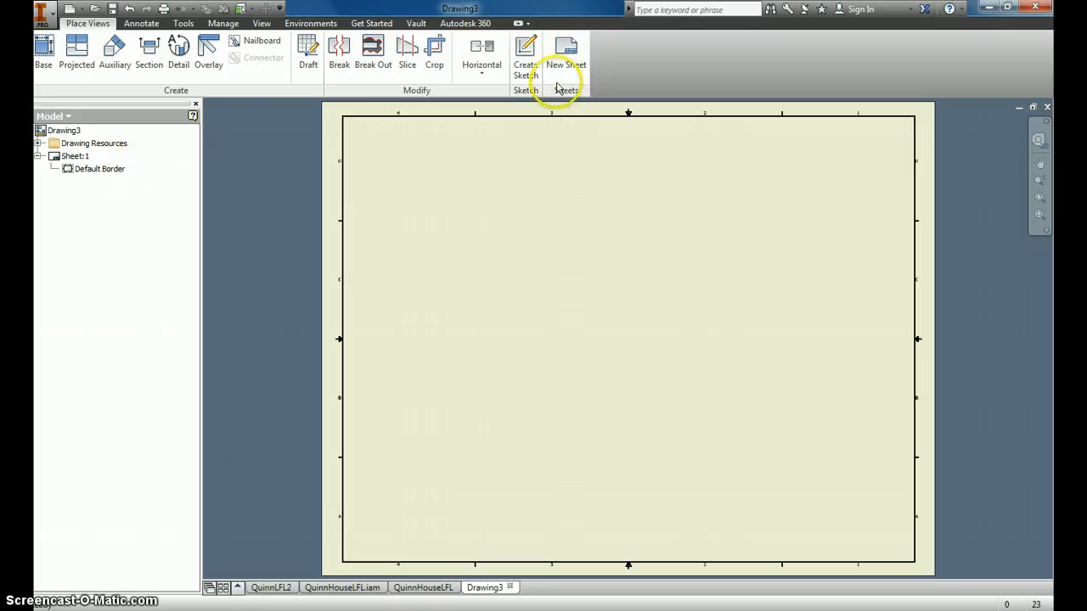
mouse_move(108, 193)
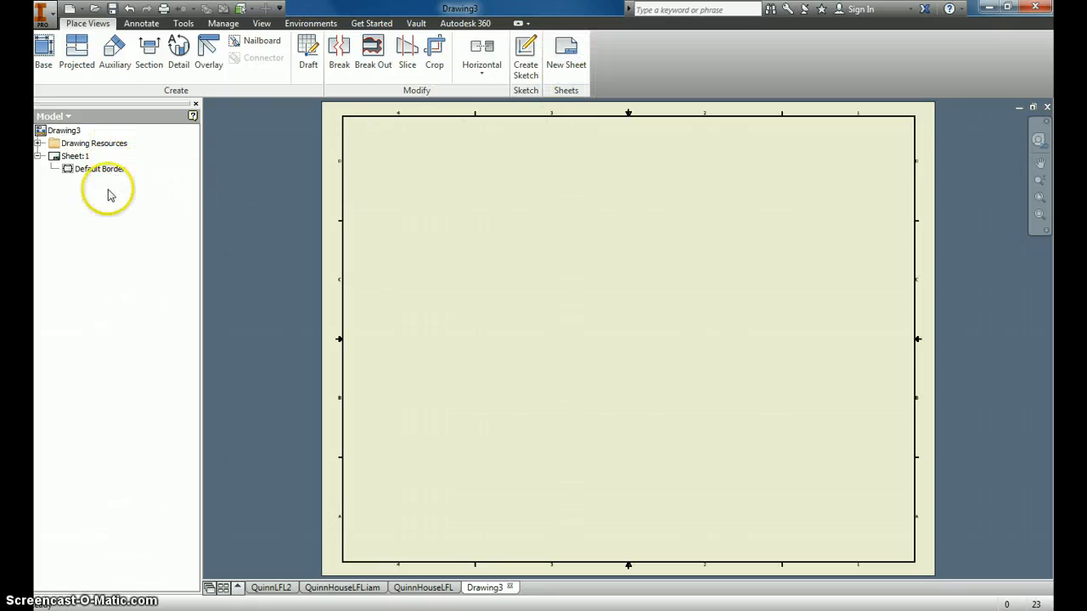
click(40, 143)
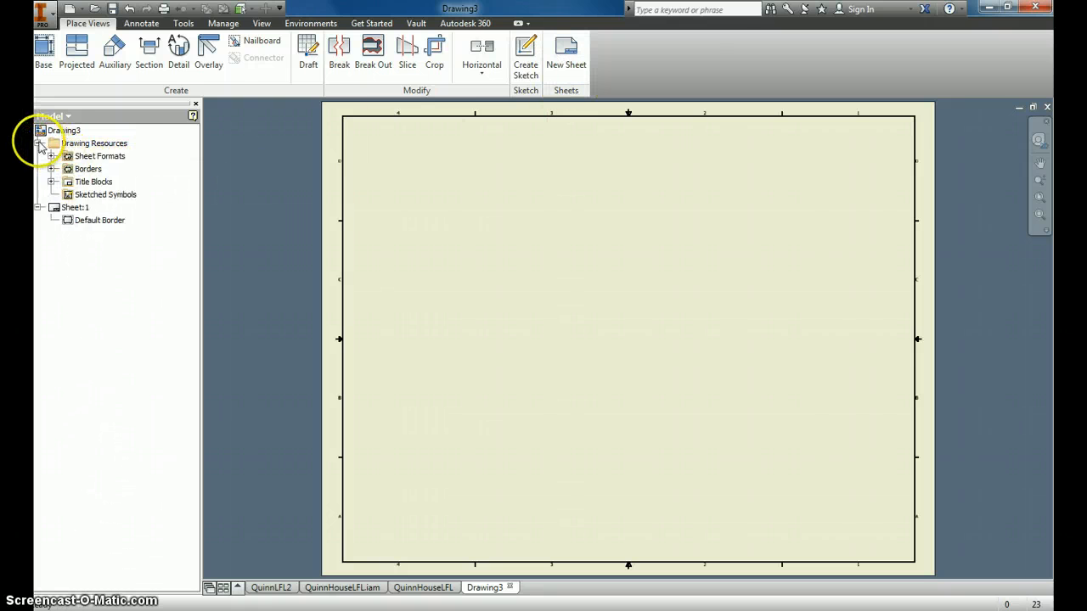
click(53, 181)
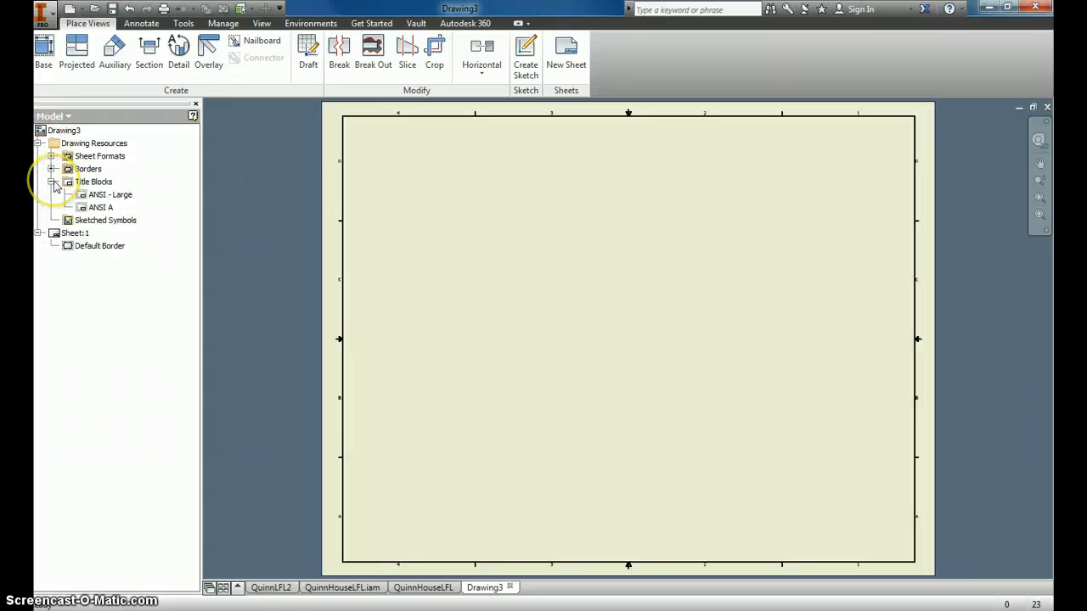
click(52, 142)
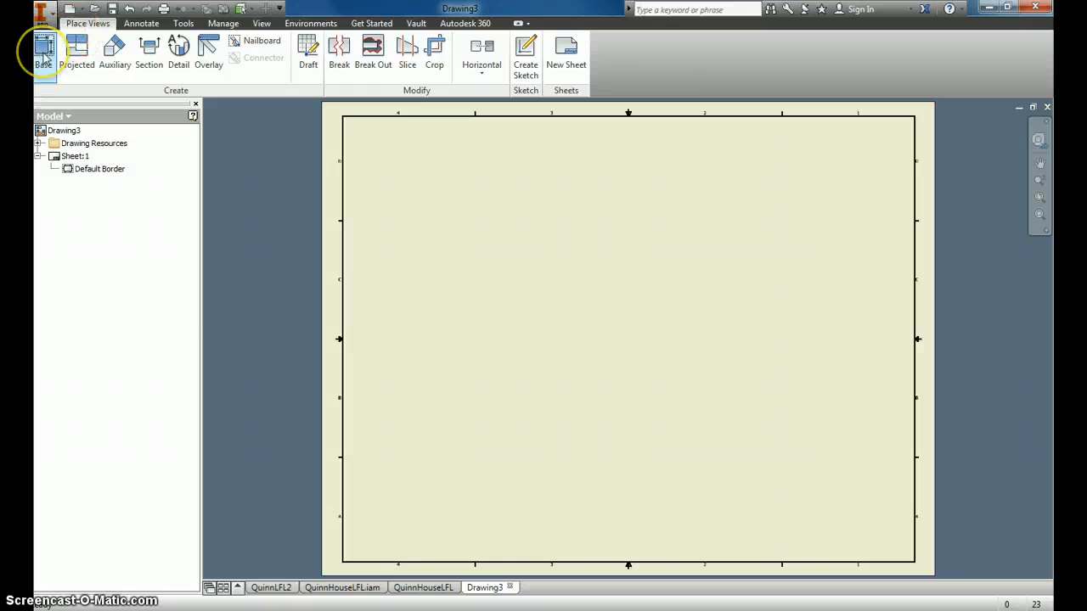
Step: Start a base view and browse for a model with all Inventor file types shown
click(40, 49)
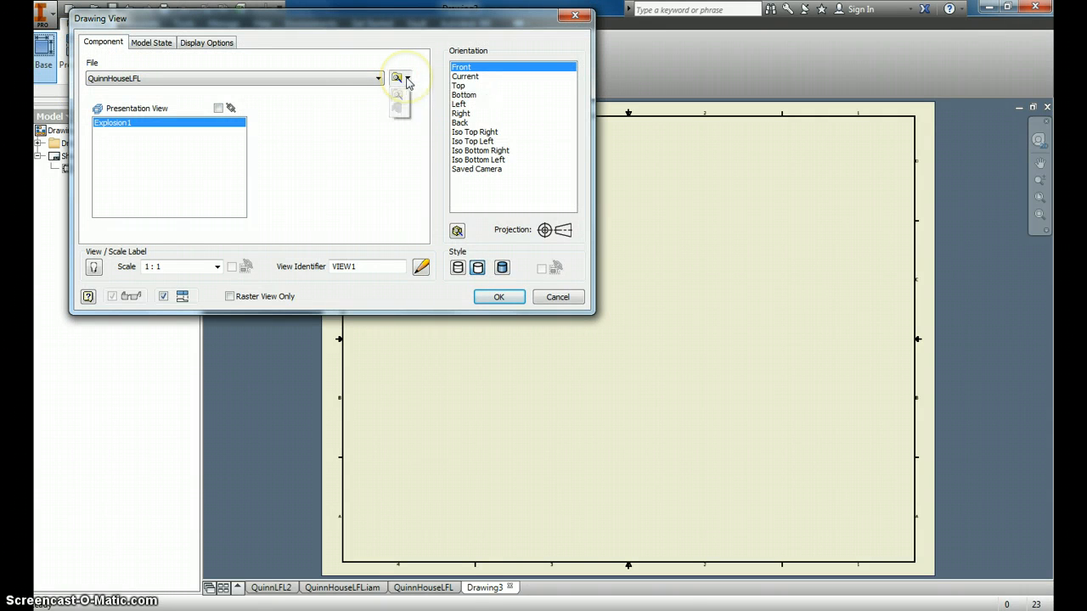
click(395, 77)
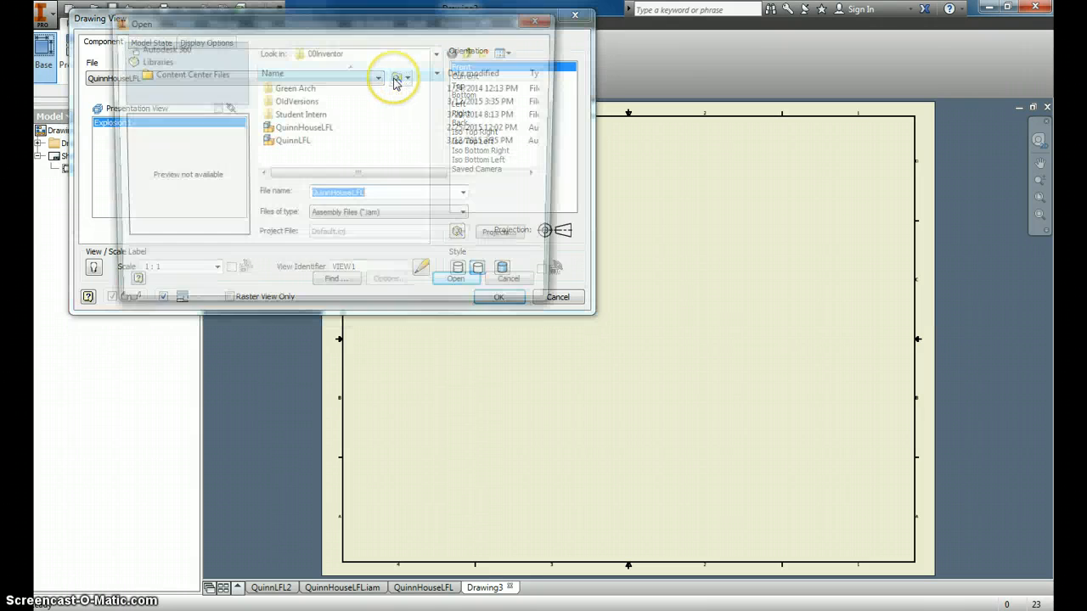
click(293, 141)
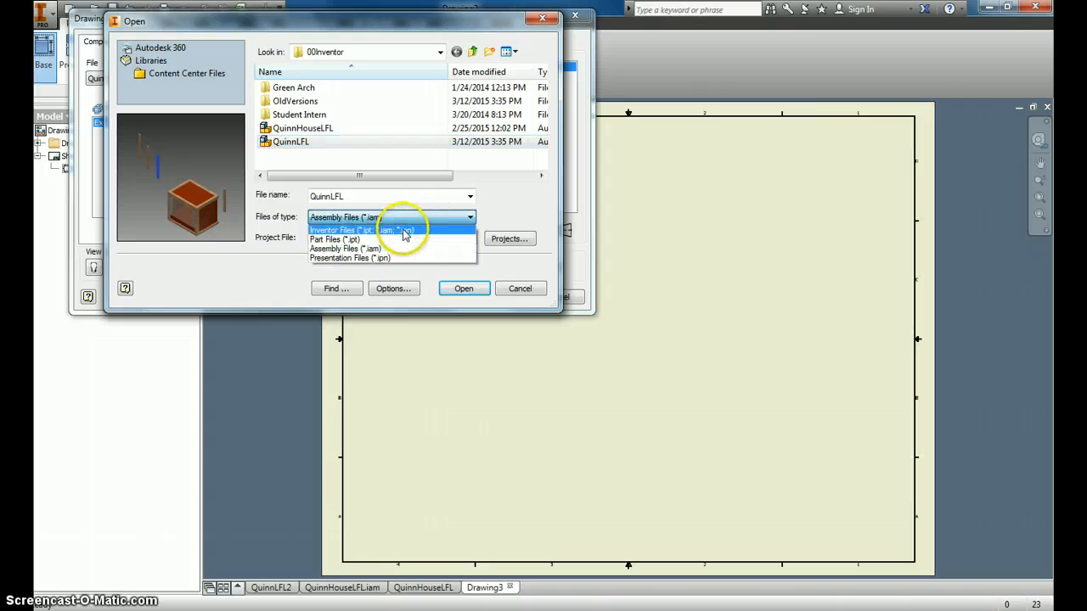
click(361, 230)
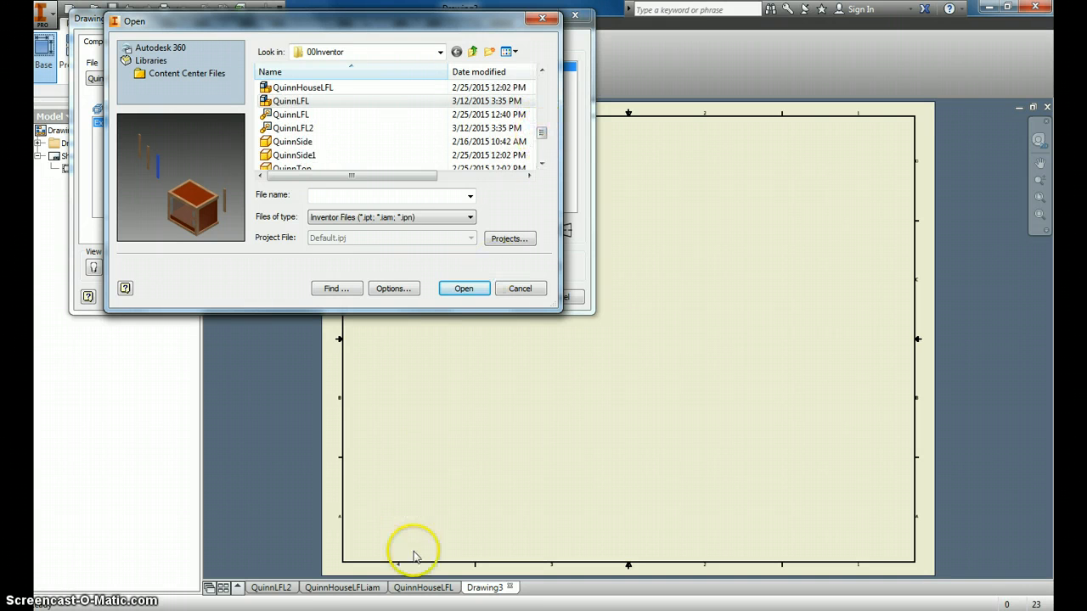
click(464, 287)
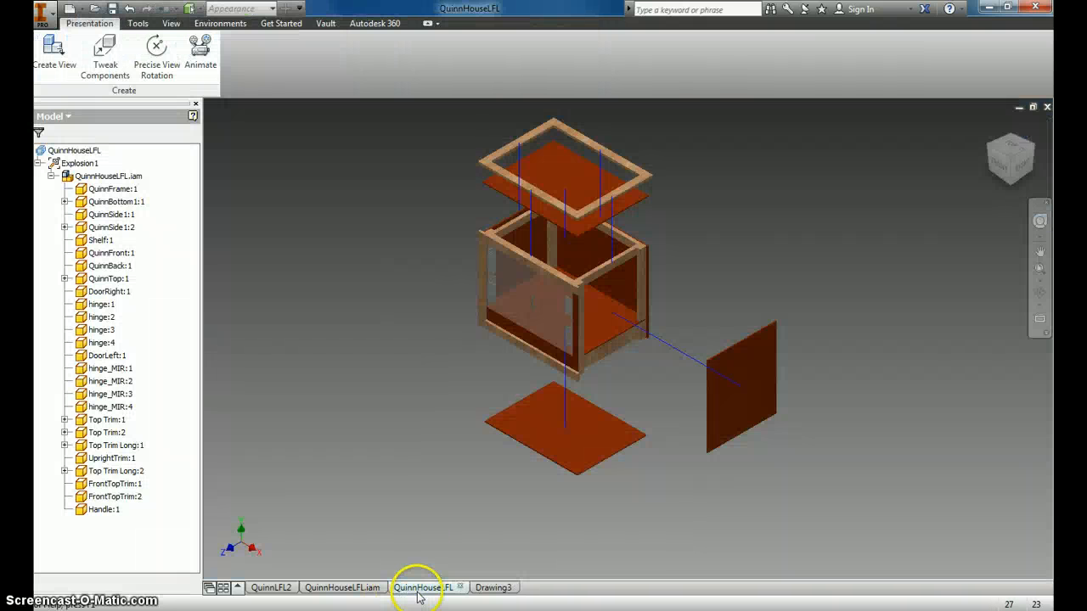
Step: Save the presentation as QuinnHouseLFL3.ipn with all dependents, then return to Drawing3
click(90, 14)
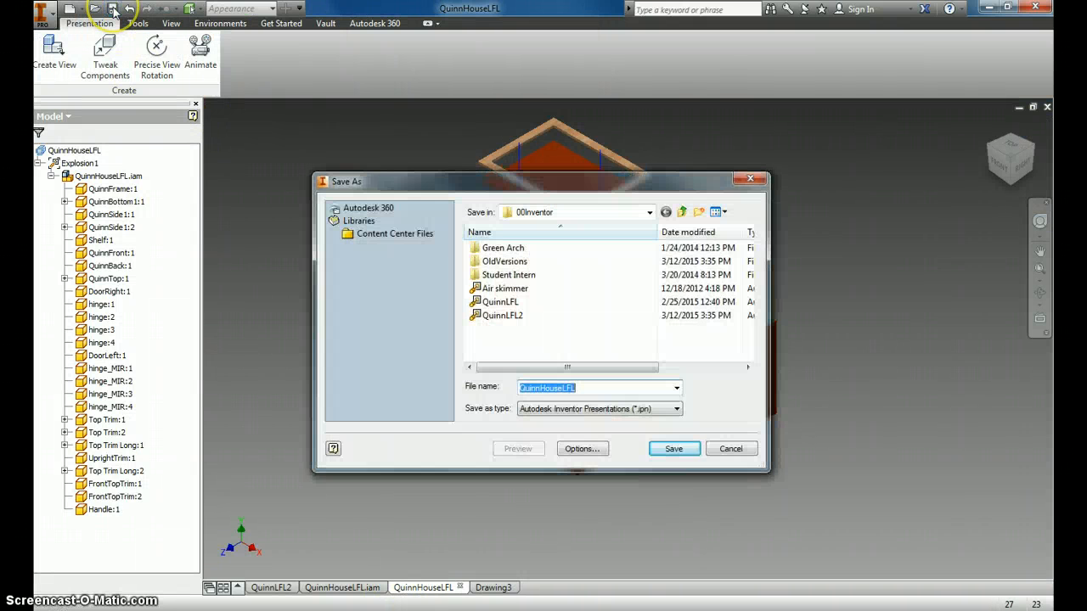
click(607, 387)
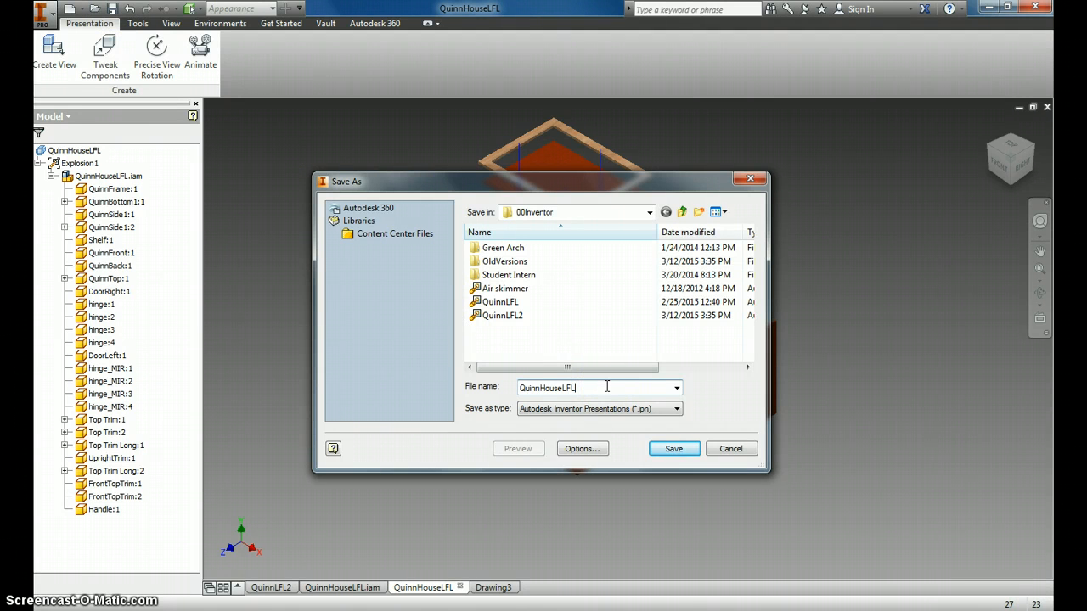
click(675, 386)
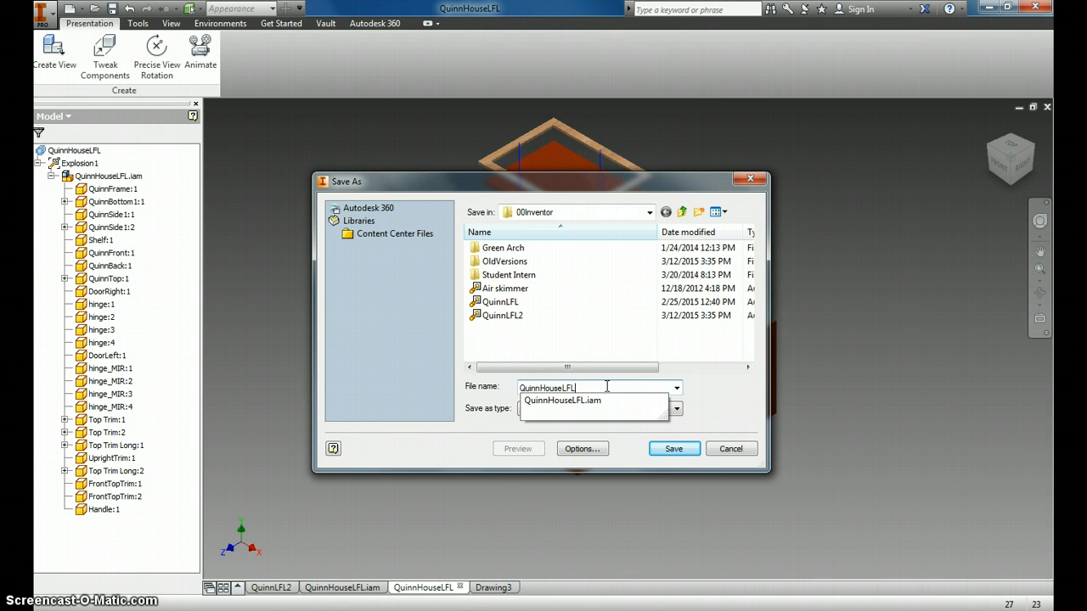
click(674, 448)
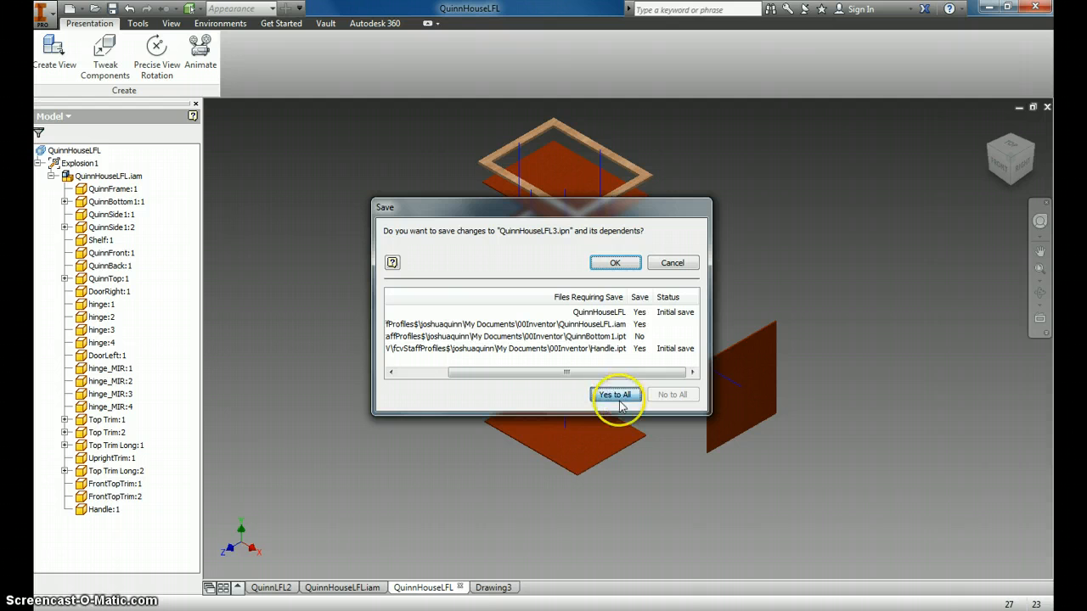
click(613, 394)
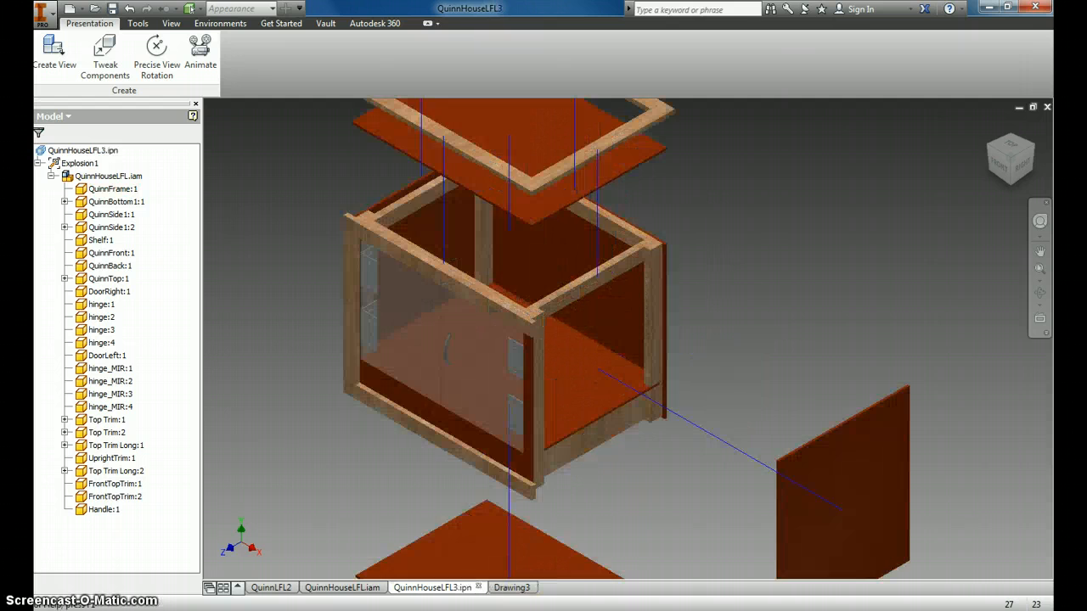
click(513, 588)
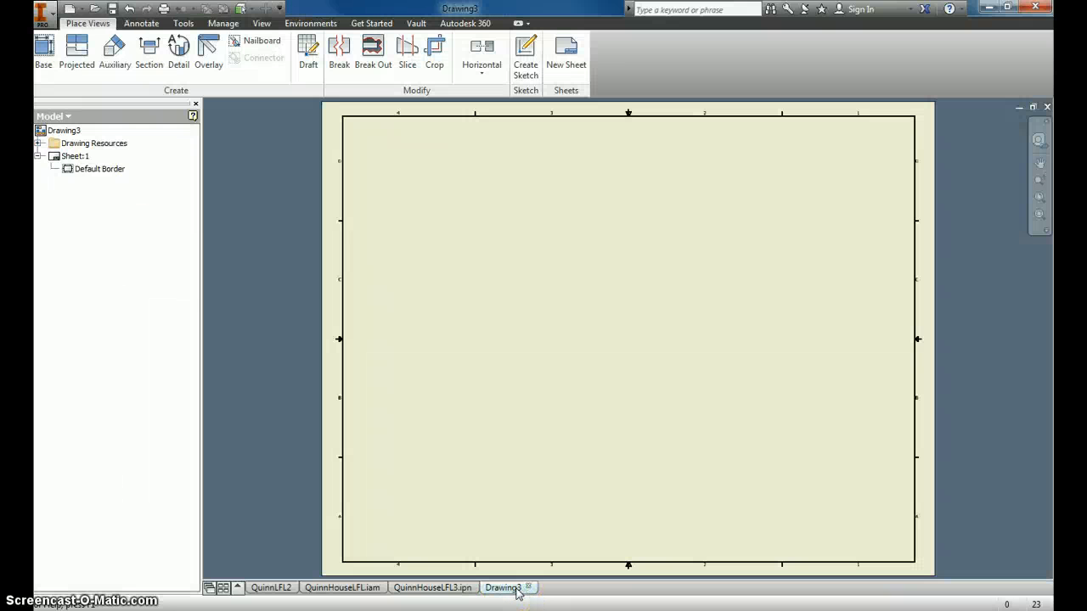
Step: Preview a base view of QuinnHouseLFL3.ipn on Drawing3 at 1:10 scale
click(36, 47)
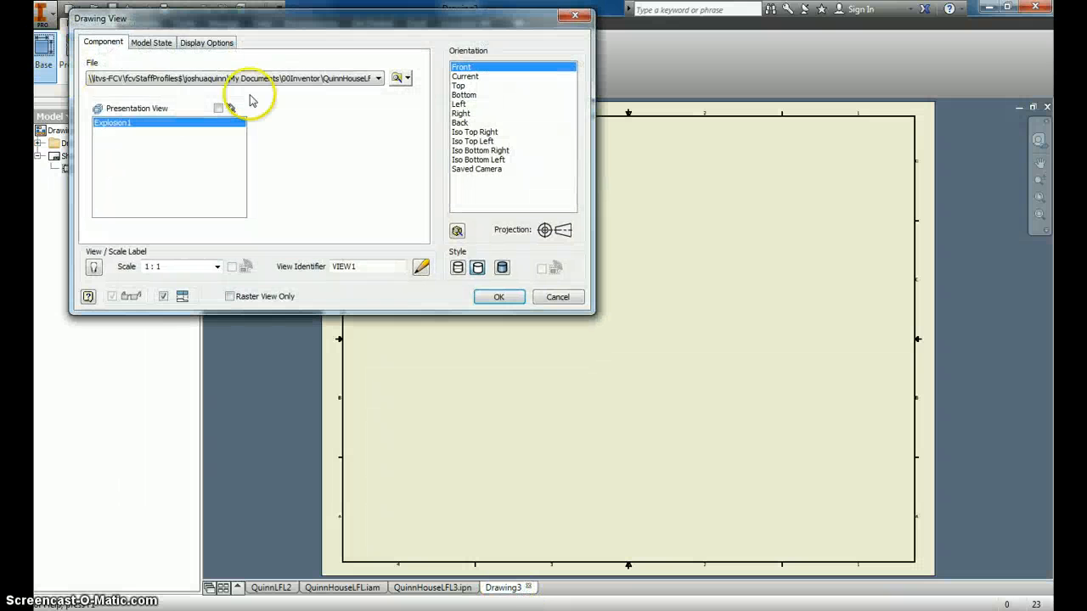
click(394, 77)
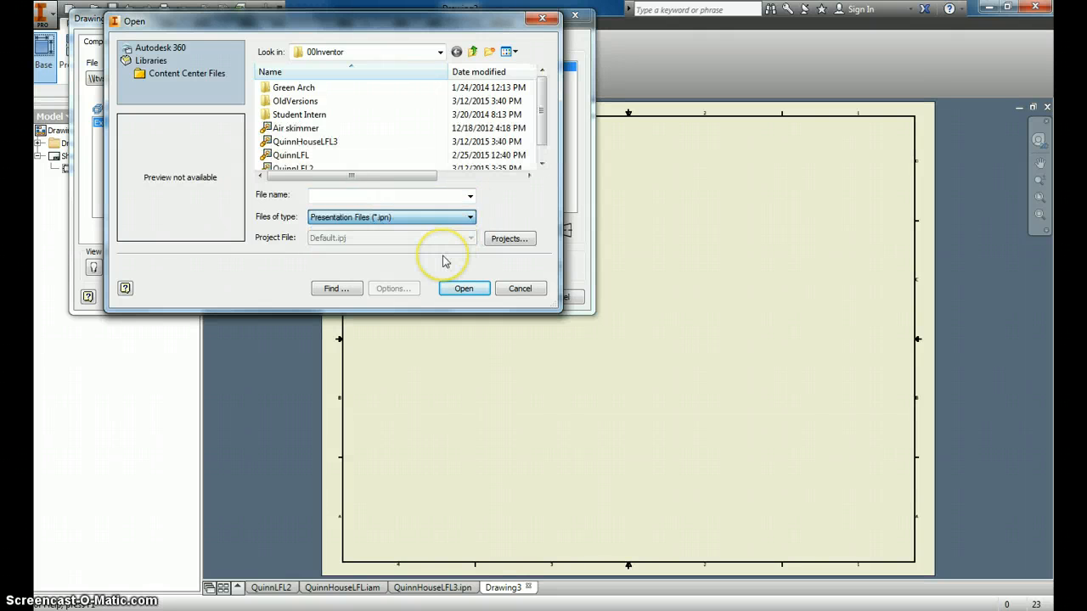
click(304, 141)
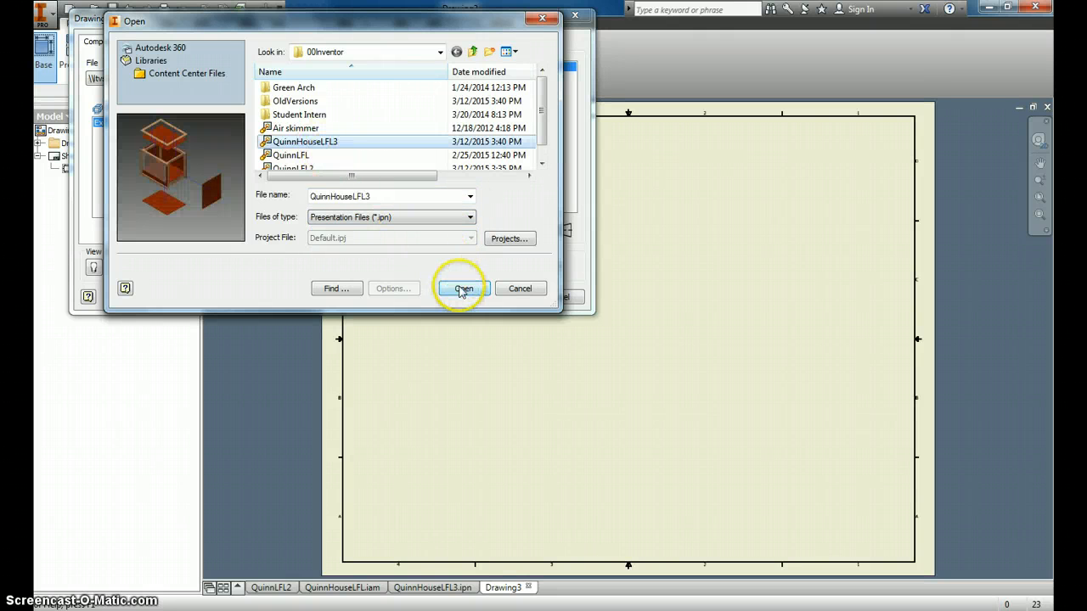
click(460, 288)
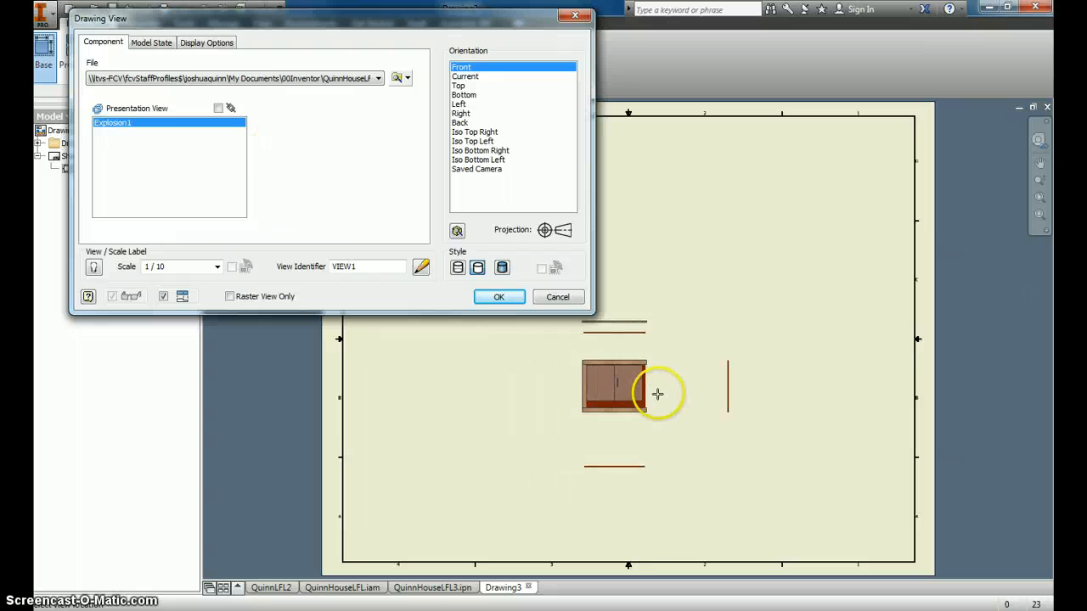
Step: Place the QuinnHouseLFL3 exploded view as VIEW1, oriented Iso Top Right at 1/4 scale
drag(657, 393, 699, 413)
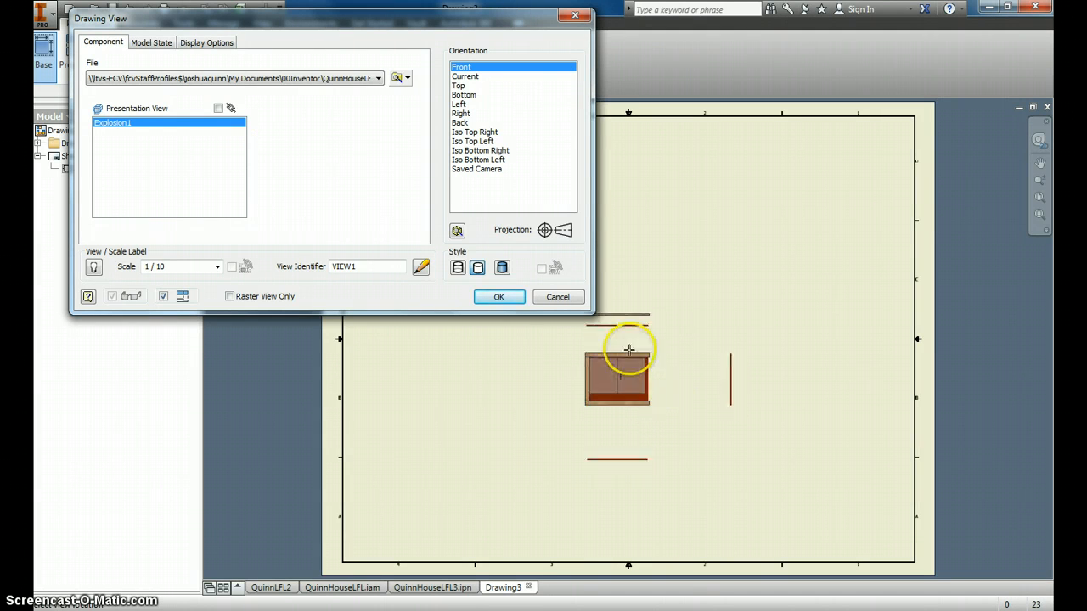
click(475, 132)
text(1/4)
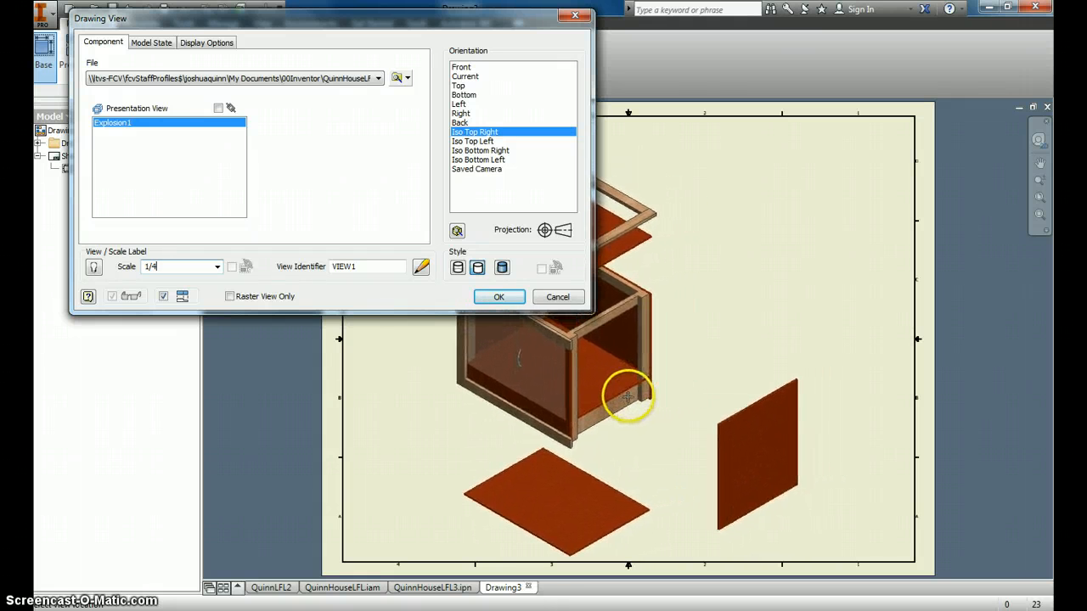
click(498, 296)
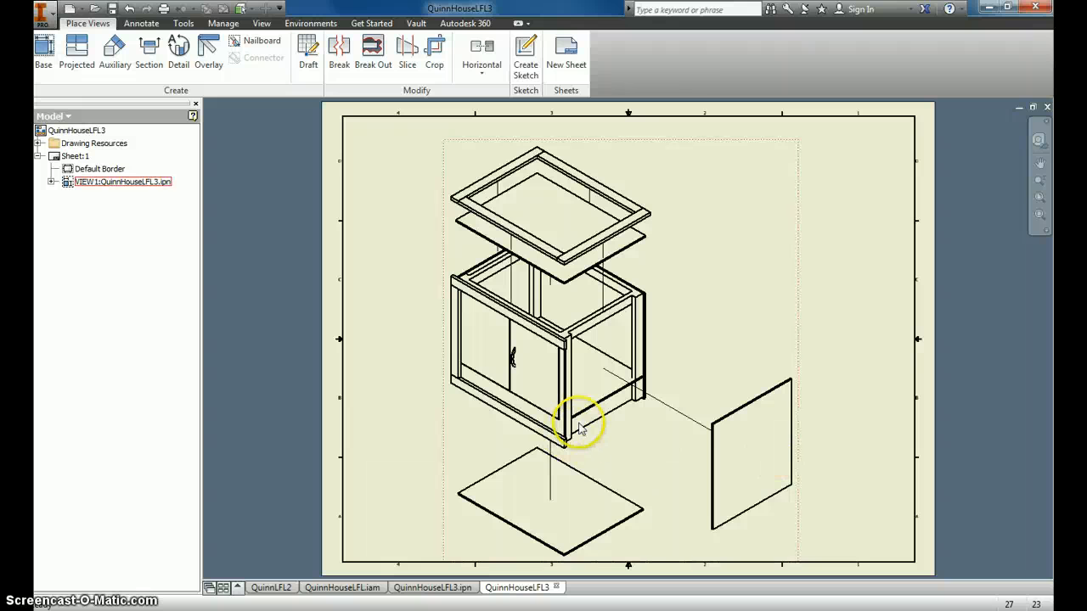
mouse_move(707, 301)
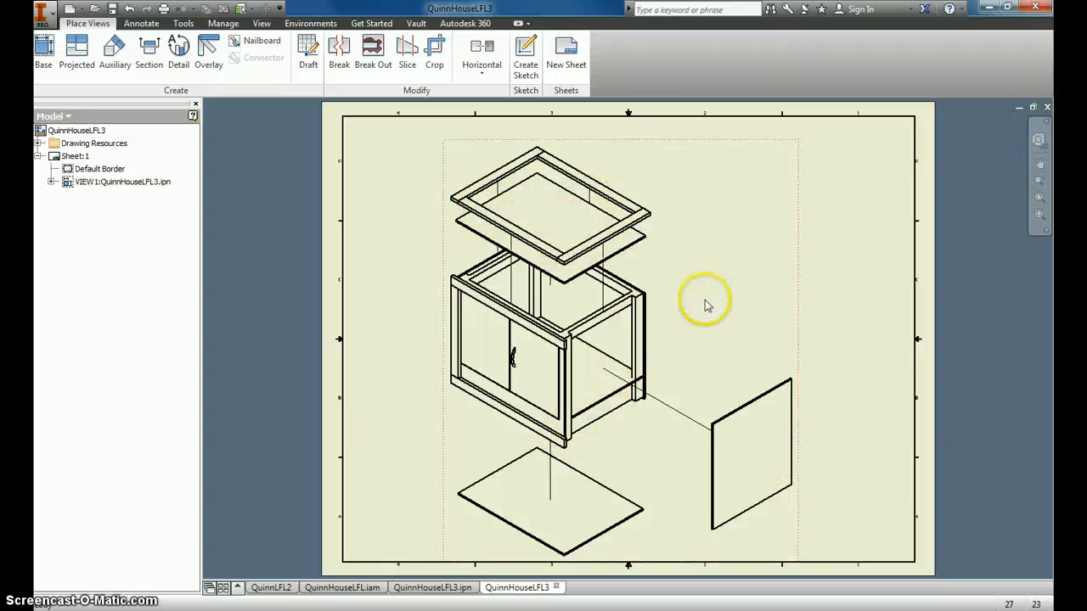
Step: Create a BOM-based parts list of the sixteen cabinet components, then start ballooning
click(142, 23)
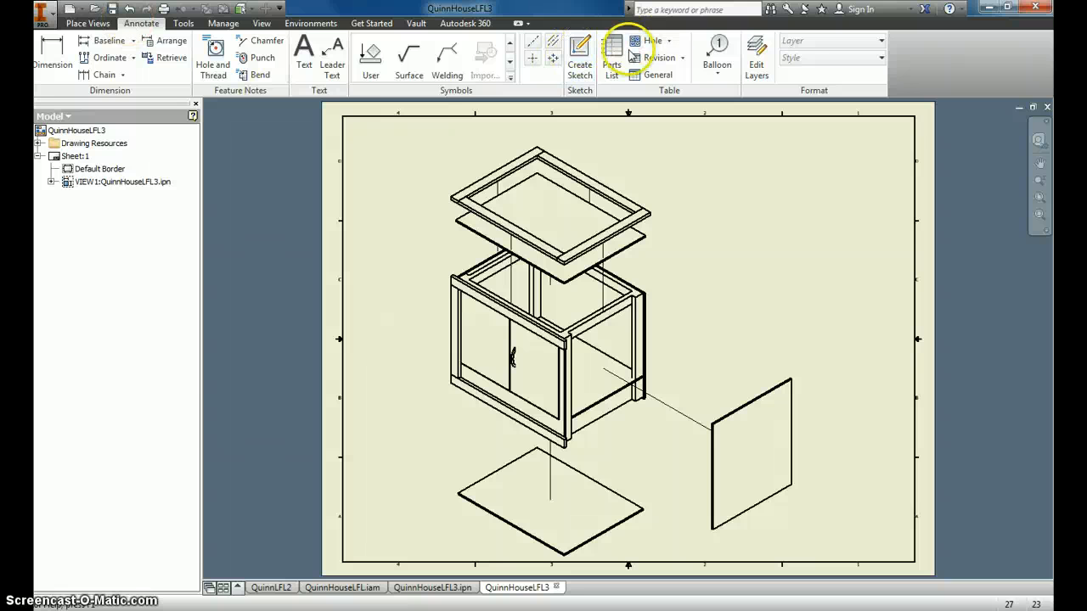
click(627, 55)
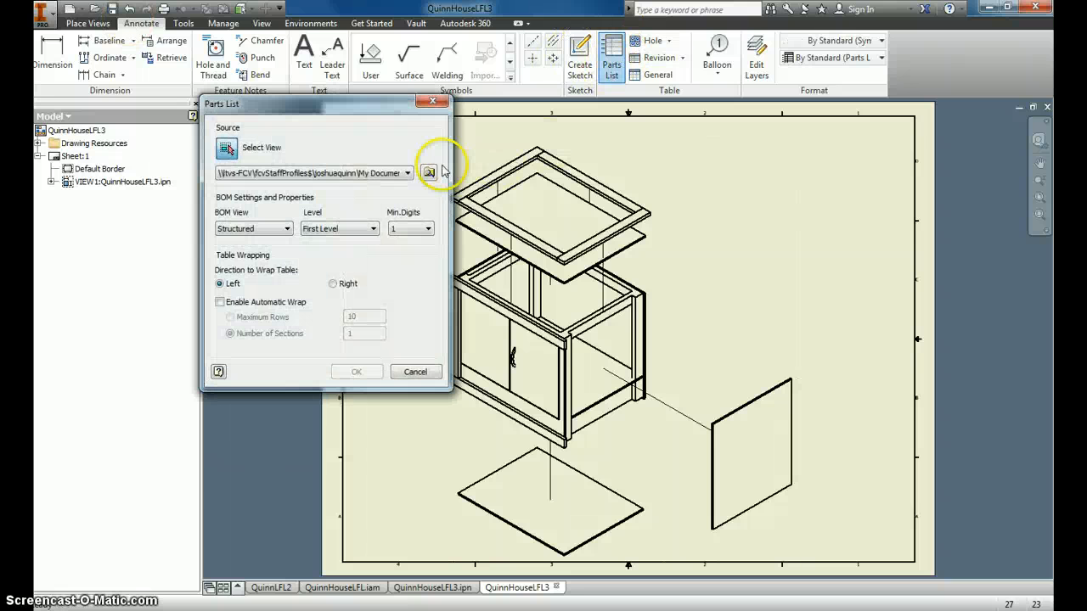
click(407, 172)
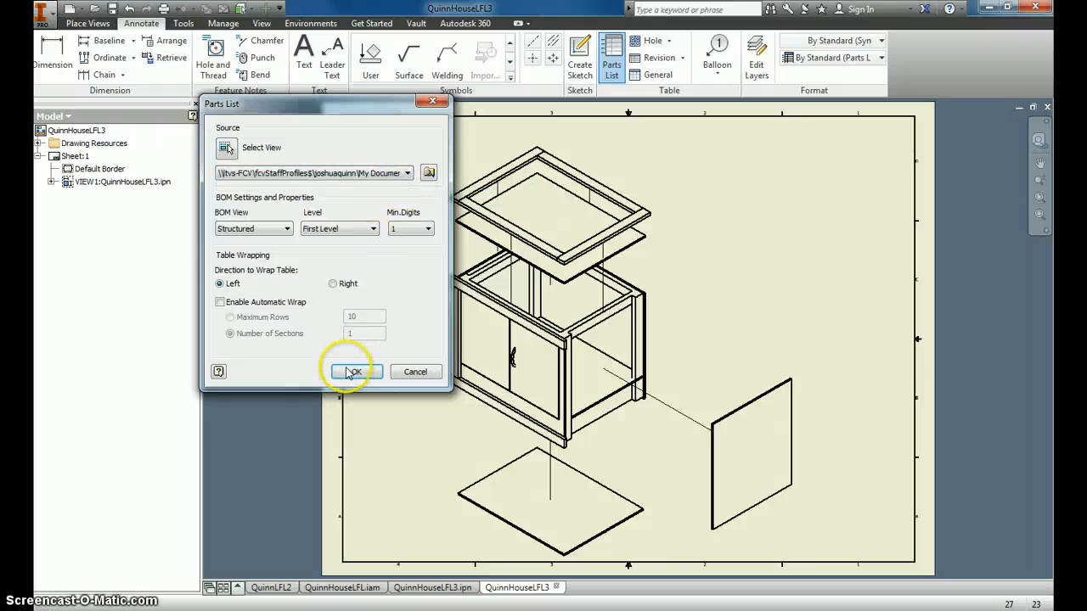
click(352, 372)
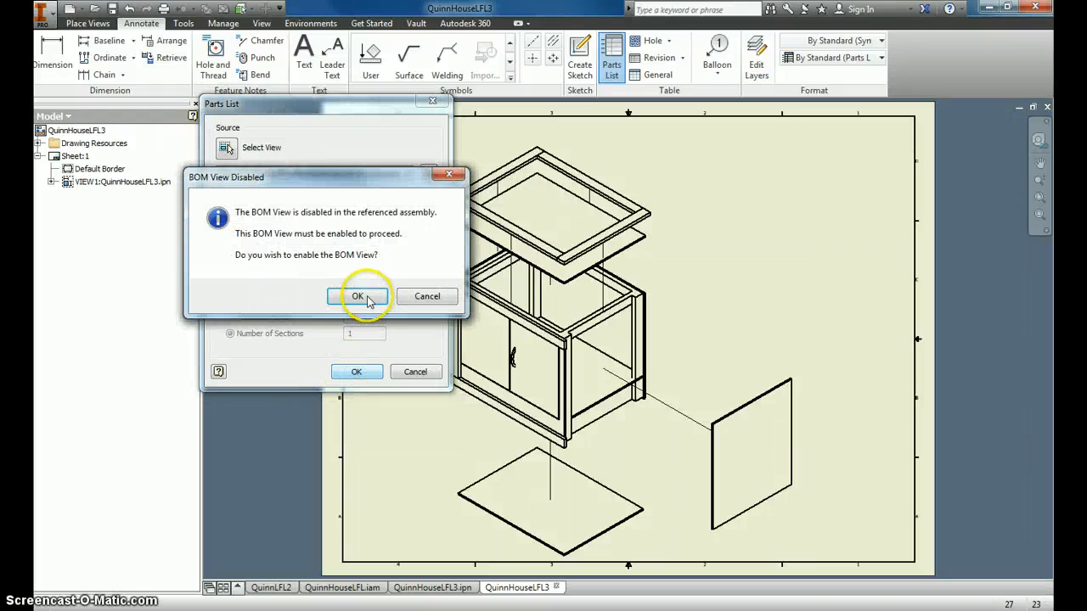
click(357, 295)
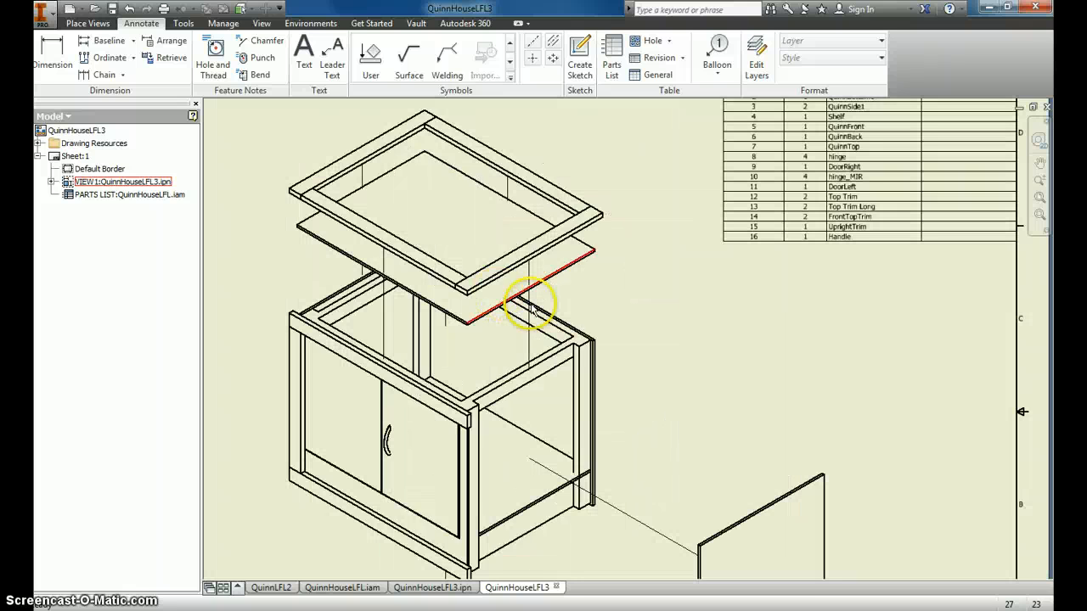
click(717, 51)
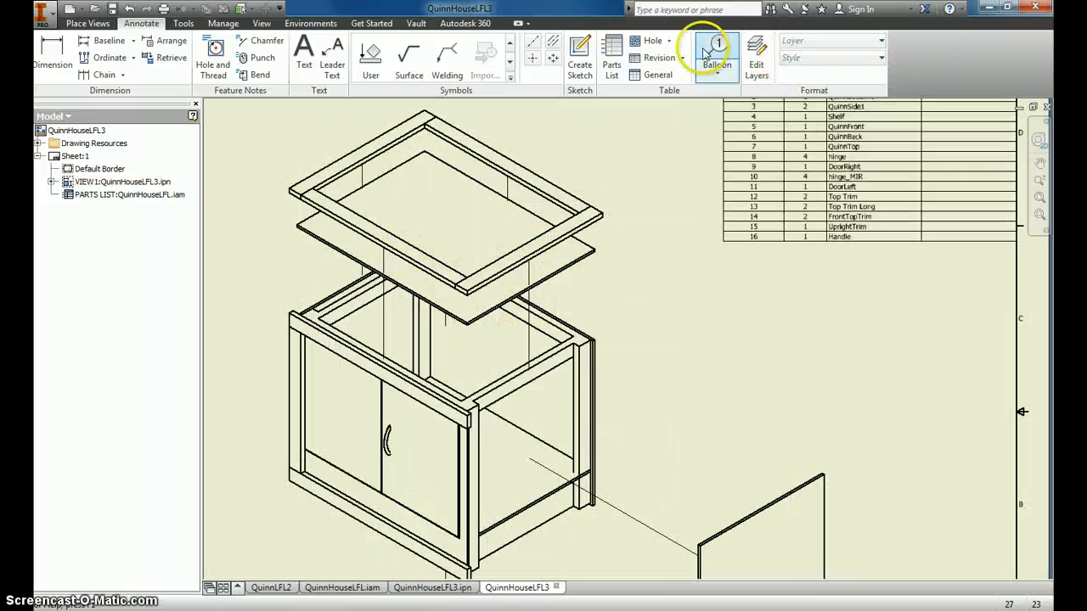
click(715, 52)
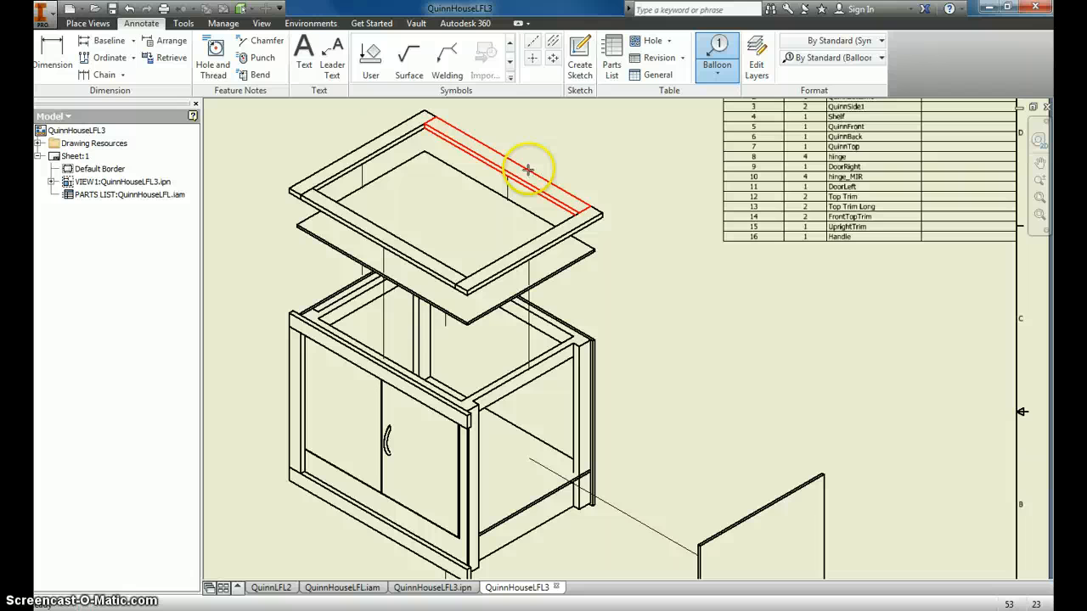